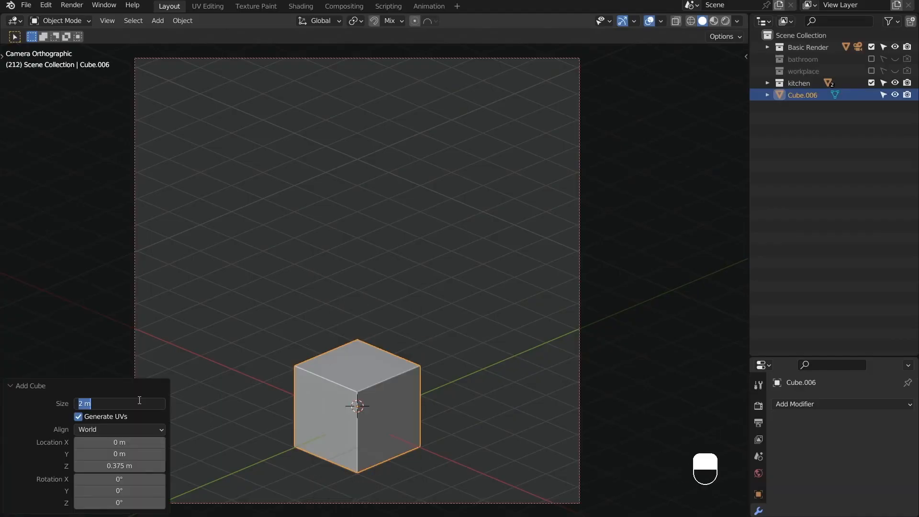
- Shape the cube into a beveled, solidified floor slab and two walls, with separate floor and trim objects
{"action": "key", "text": "Tab"}
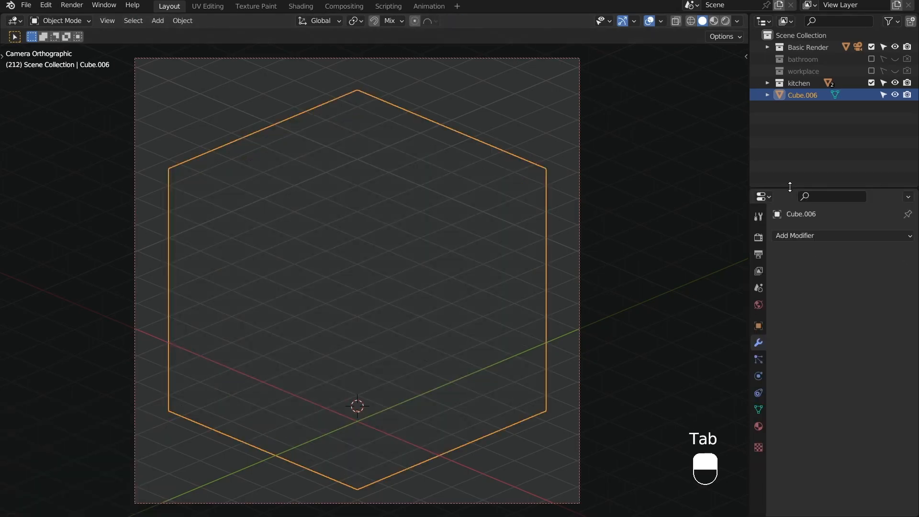
{"action": "left_click", "coordinate": [795, 235]}
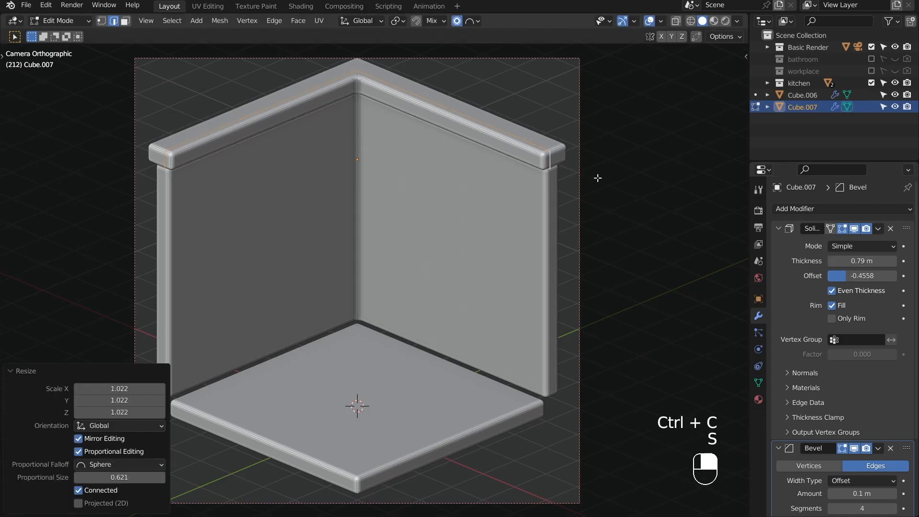
{"action": "left_click", "coordinate": [803, 95]}
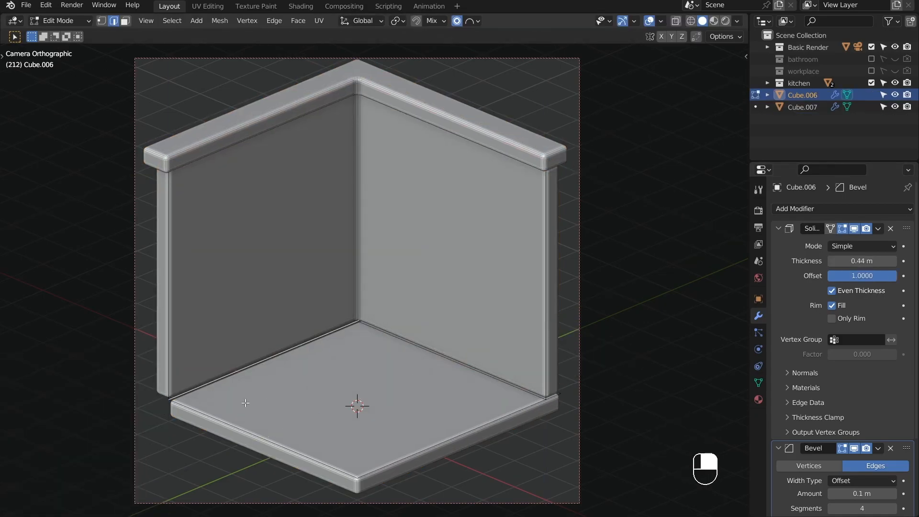
{"action": "left_click", "coordinate": [802, 107]}
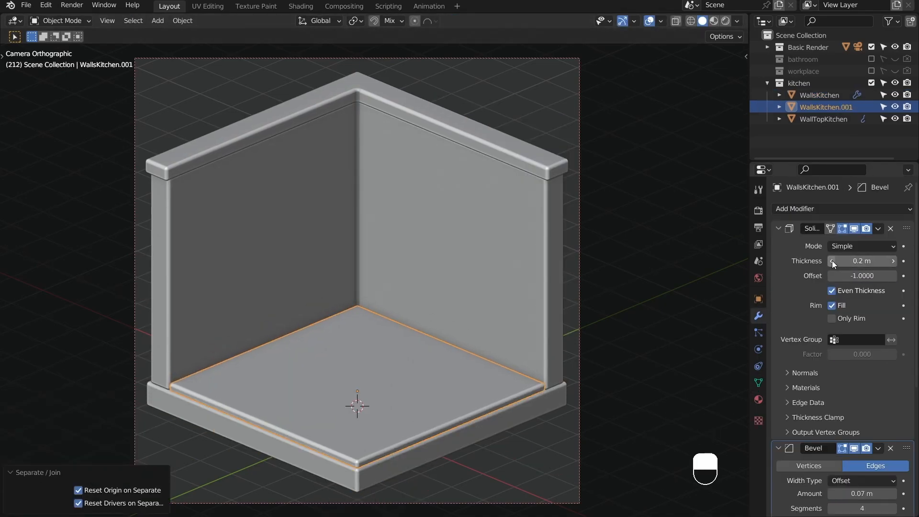
- Model floor tiles, three counter blocks and a table with round legs of depth 0.14
{"action": "key", "text": "Tab"}
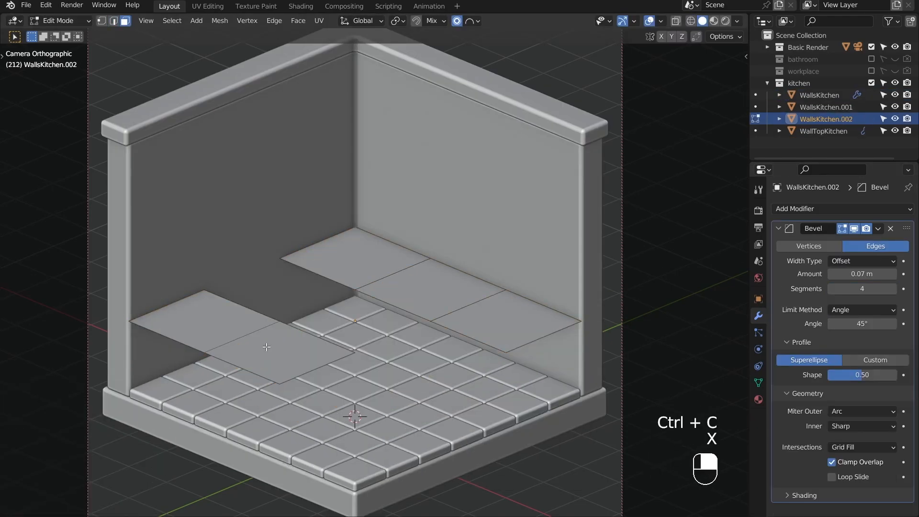
{"action": "key", "text": "g"}
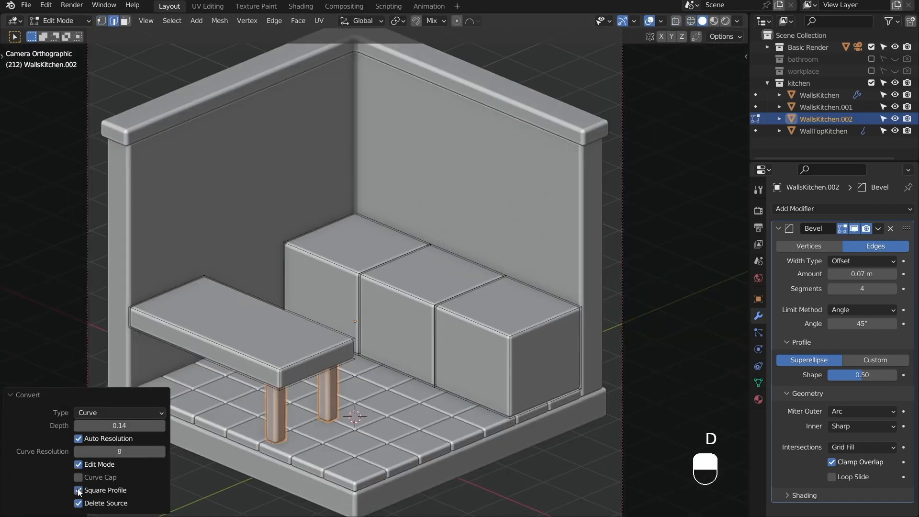
- Model a framed window with sill, wall shelf, tall cabinet and plank tabletop, then preview rendered
{"action": "key", "text": "ctrl+r"}
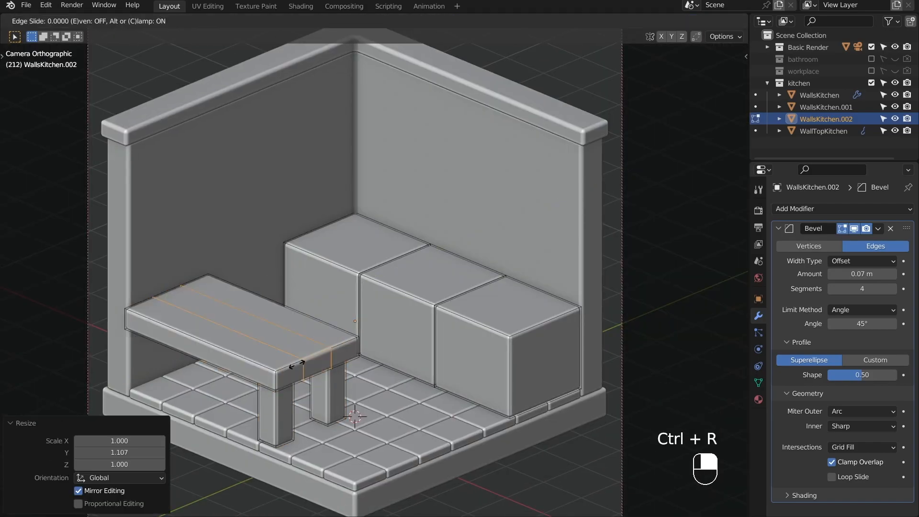
{"action": "key", "text": "Tab"}
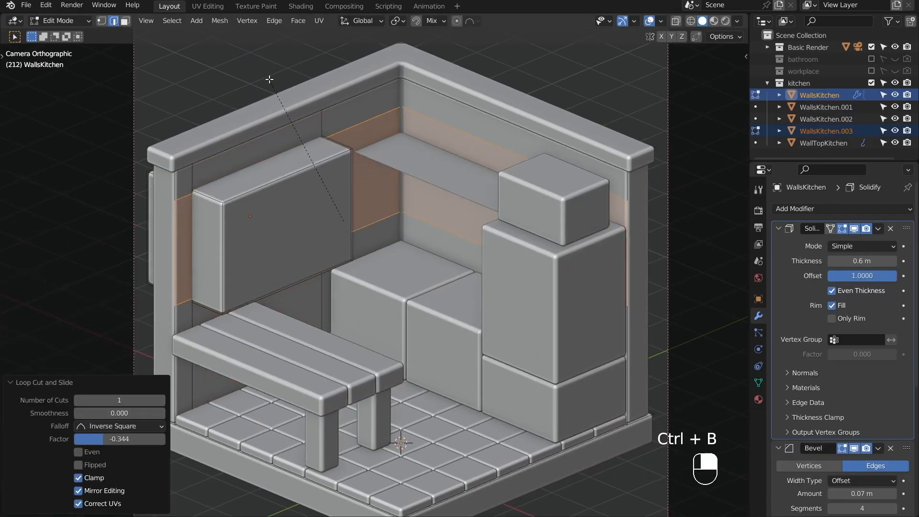
{"action": "key", "text": "G"}
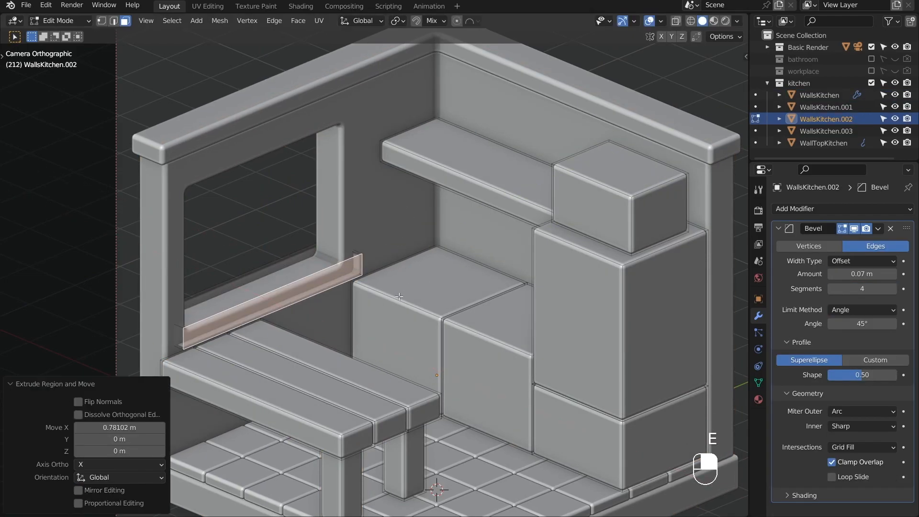
{"action": "key", "text": "Tab"}
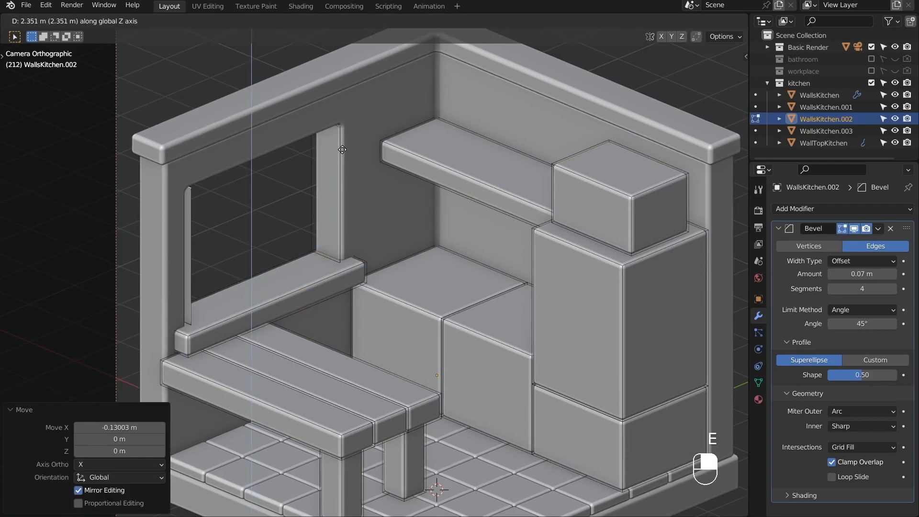
{"action": "key", "text": "Ctrl+Z"}
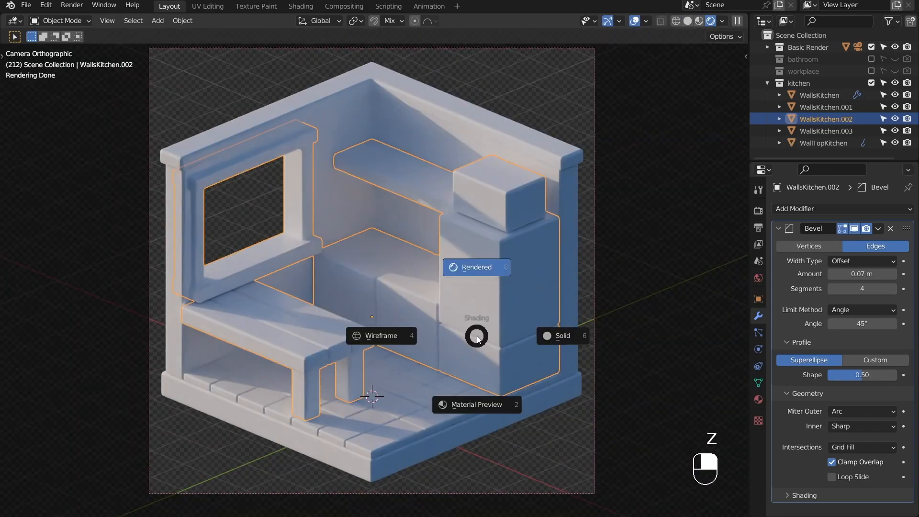
- Apply walls_green to the back wall, wood to trim, shelf and sill, walls_white elsewhere, dark blue tiles
{"action": "left_click", "coordinate": [564, 336]}
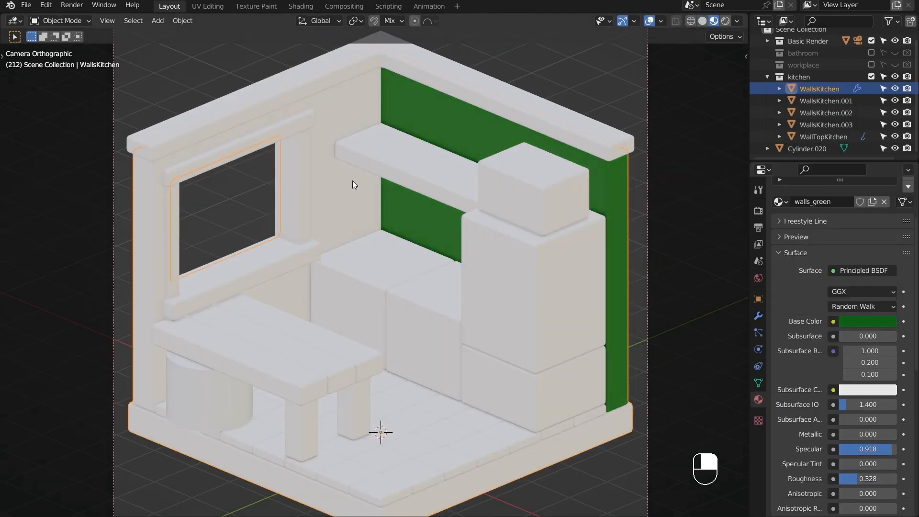
{"action": "left_click", "coordinate": [827, 113]}
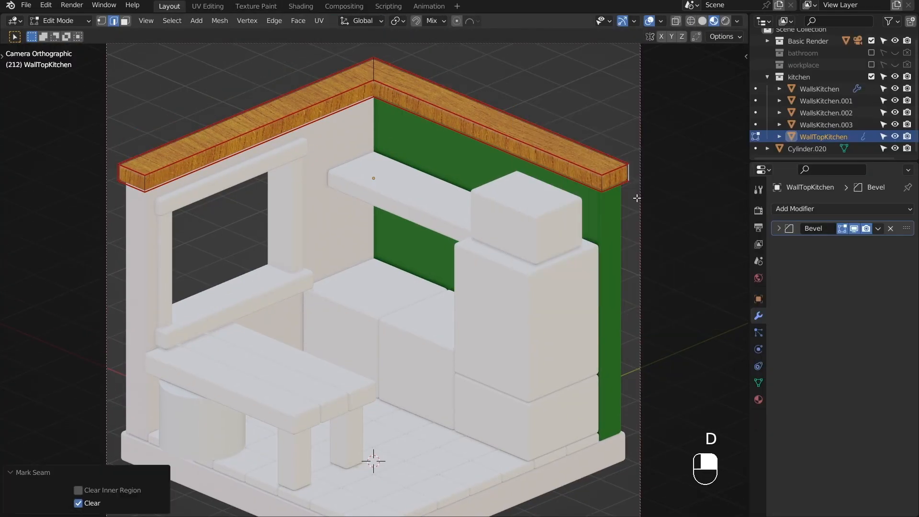
{"action": "key", "text": "Tab"}
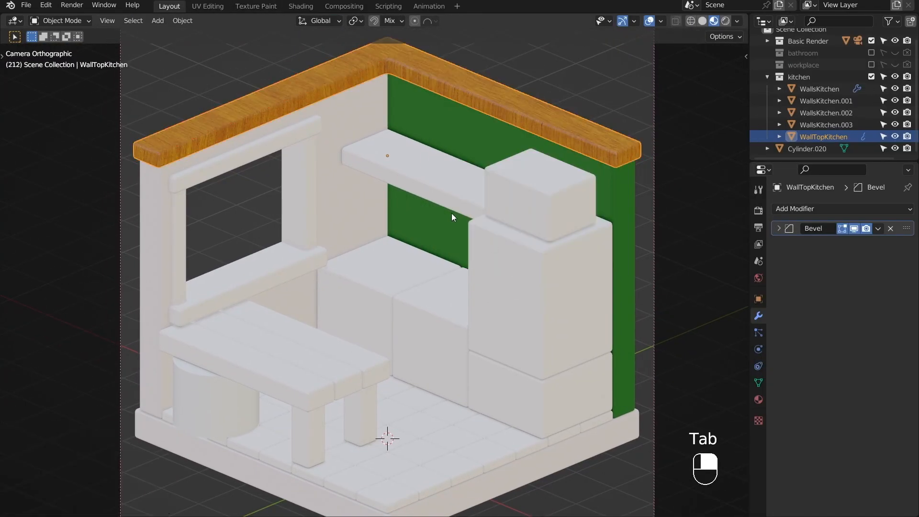
{"action": "key", "text": "Tab"}
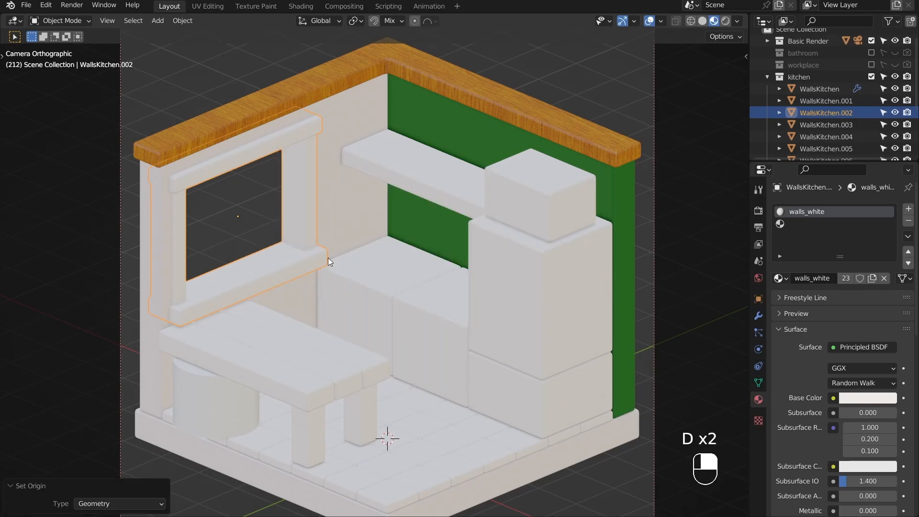
{"action": "left_click", "coordinate": [779, 278]}
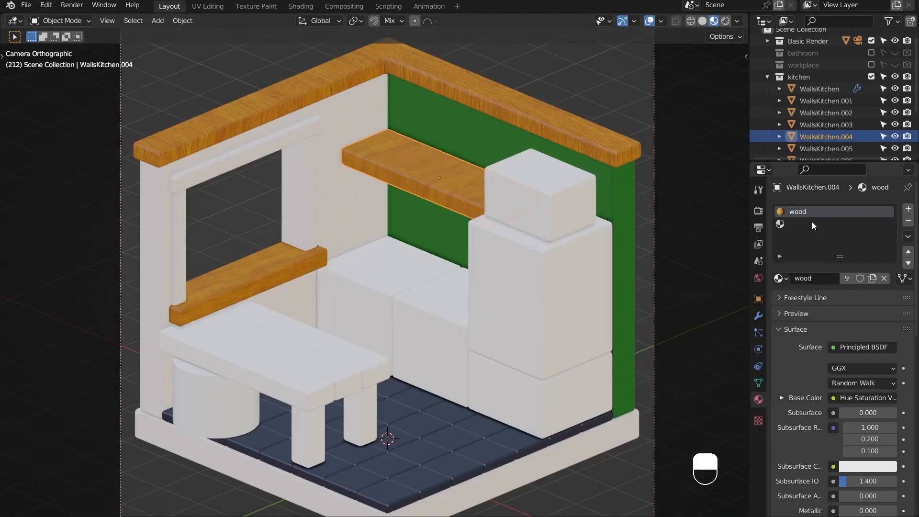
- Shift the shelf's UV islands across the wood texture and give the table the wood material
{"action": "left_click", "coordinate": [208, 6]}
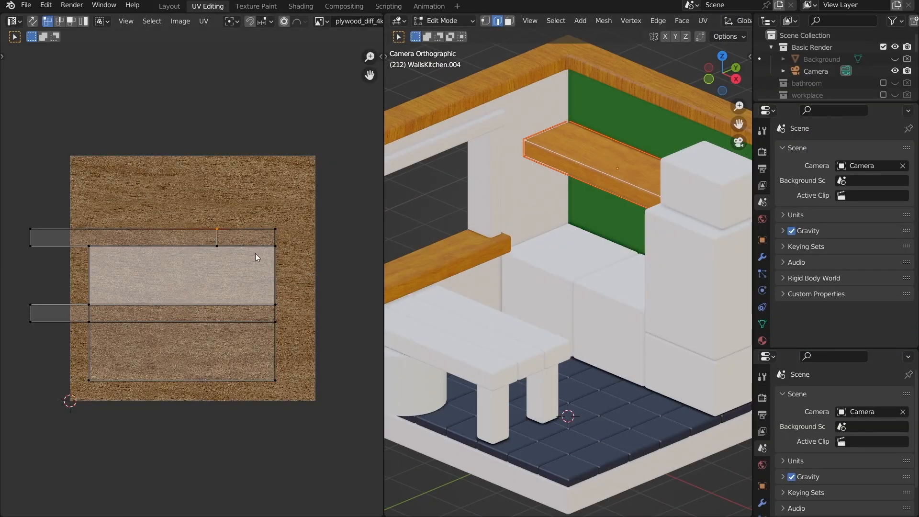
{"action": "left_click_drag", "start_coordinate": [255, 256], "coordinate": [337, 314]}
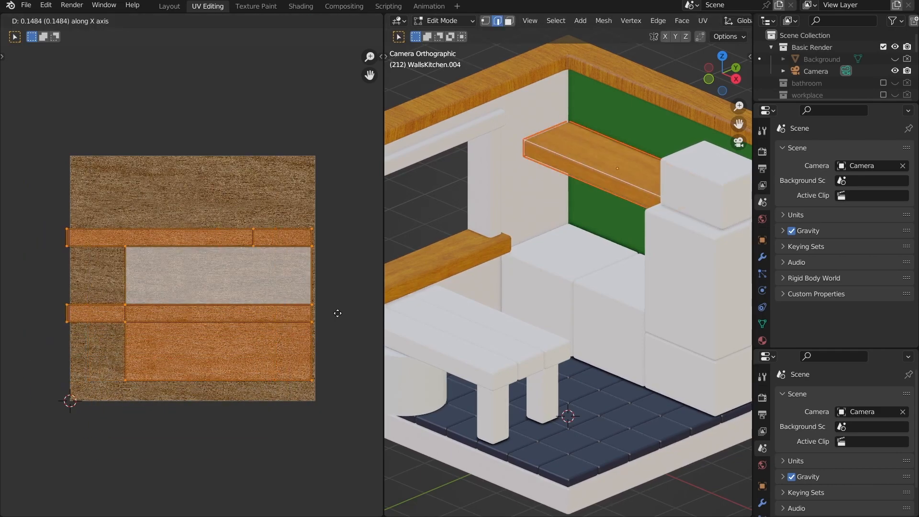
{"action": "left_click", "coordinate": [169, 6]}
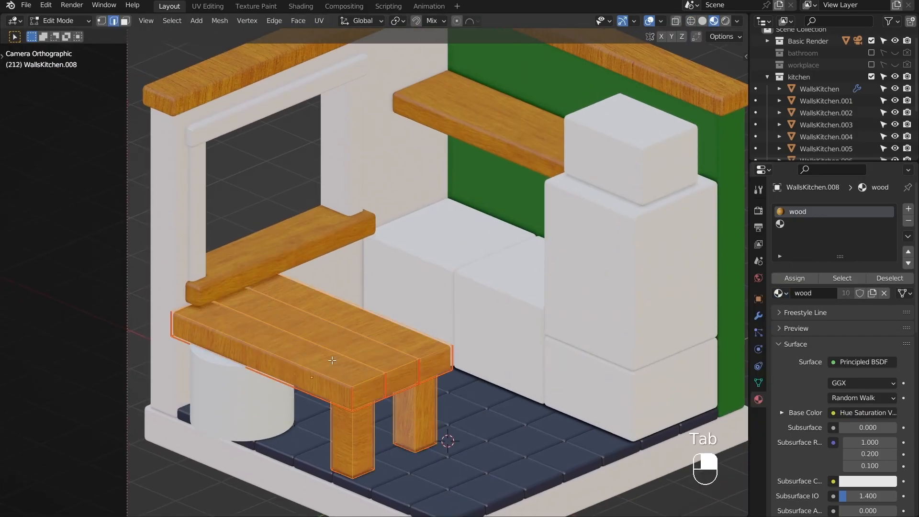
- Move countertop pieces along Z and apply walls_green fronts and offwhite tops and tall cabinet
{"action": "key", "text": "Tab"}
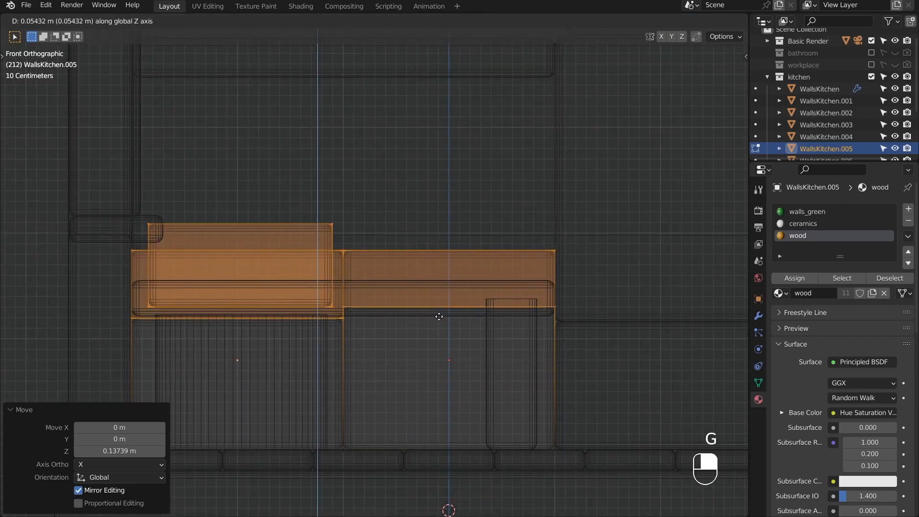
{"action": "key", "text": "Tab"}
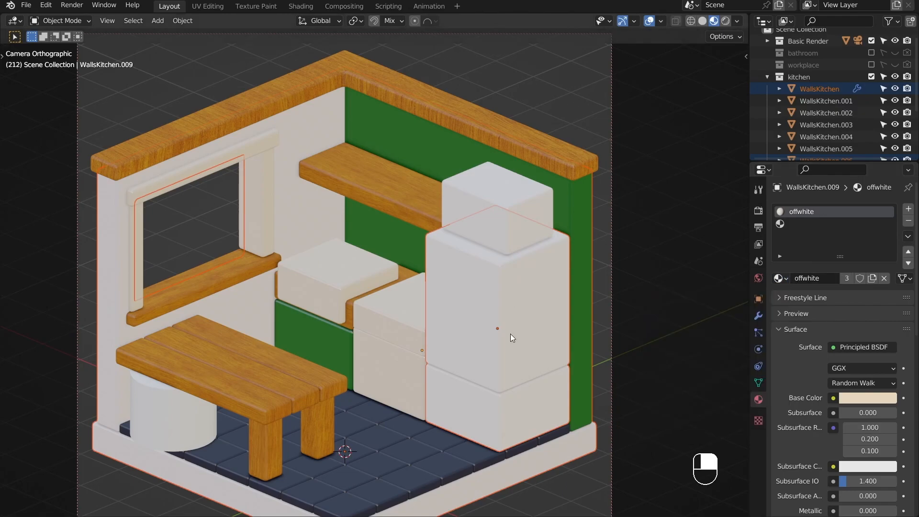
- Reposition the warm area light over the room and set its Power to 300 W
{"action": "left_click", "coordinate": [497, 329]}
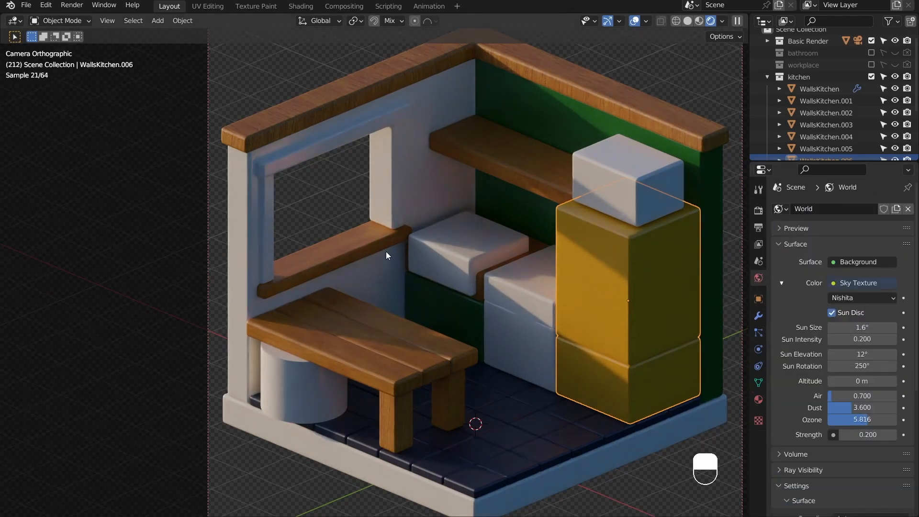
{"action": "key", "text": "G"}
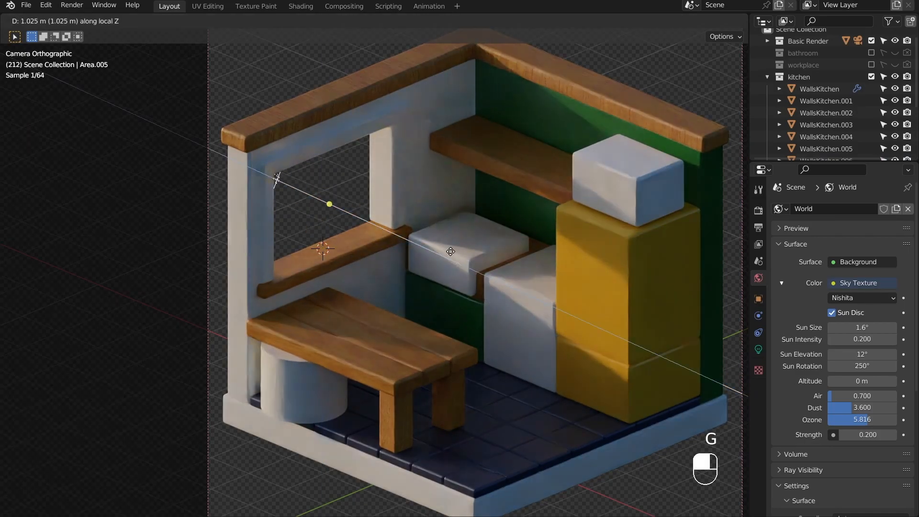
{"action": "left_click", "coordinate": [450, 252]}
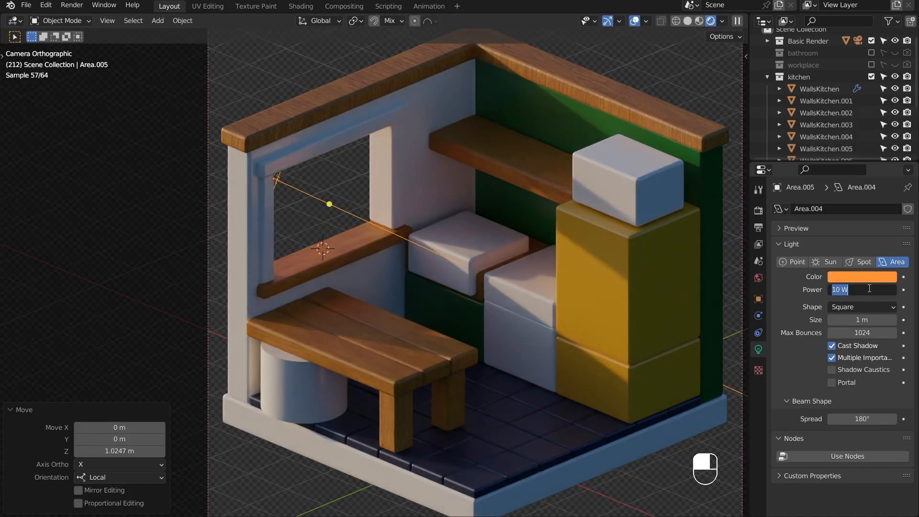
{"action": "type", "text": "300"}
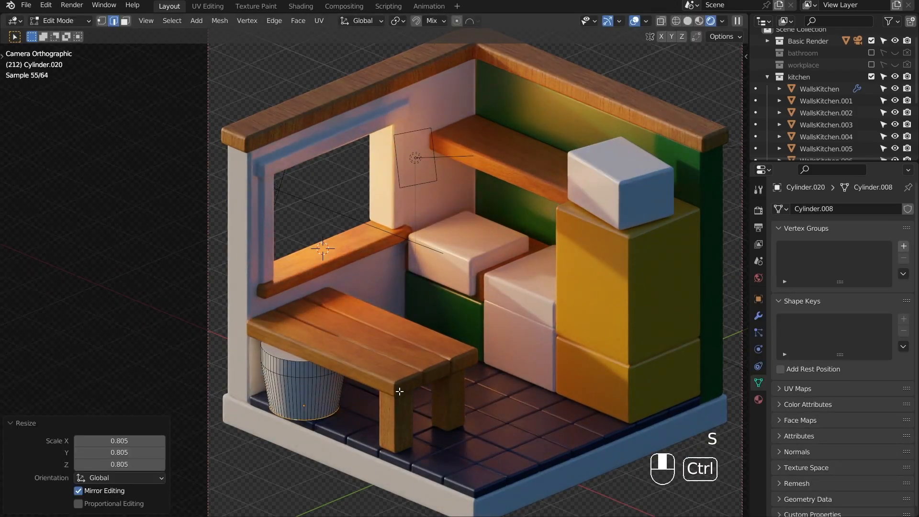
- Scale the cylinder's loops into a flared, rounded bin with a wider top ring
{"action": "key", "text": "Tab"}
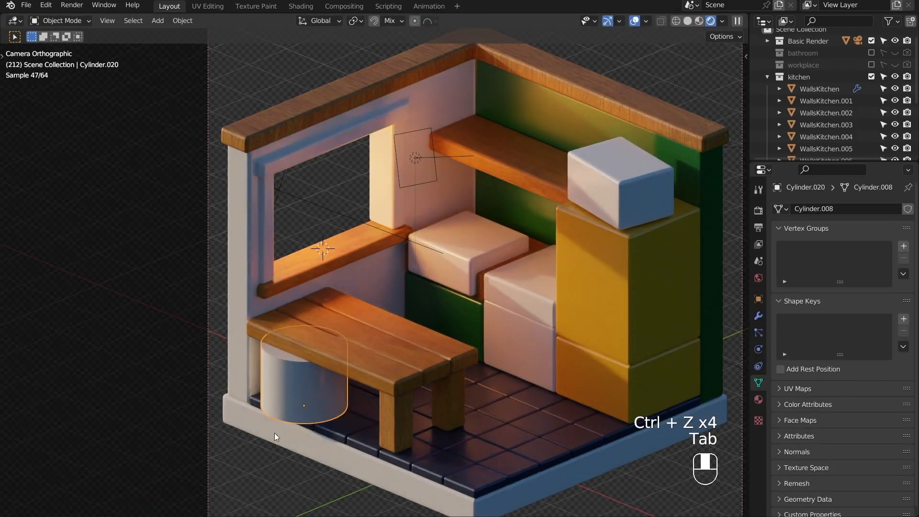
{"action": "key", "text": "Tab"}
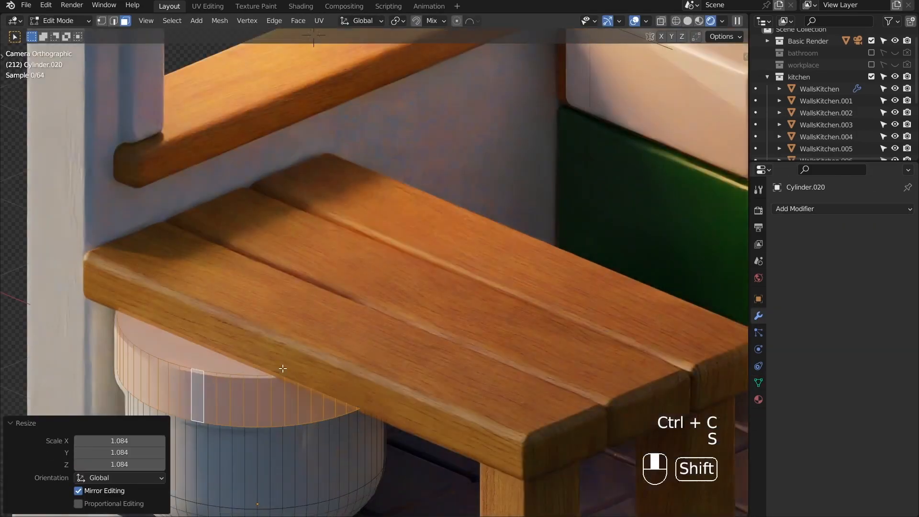
{"action": "key", "text": "Tab"}
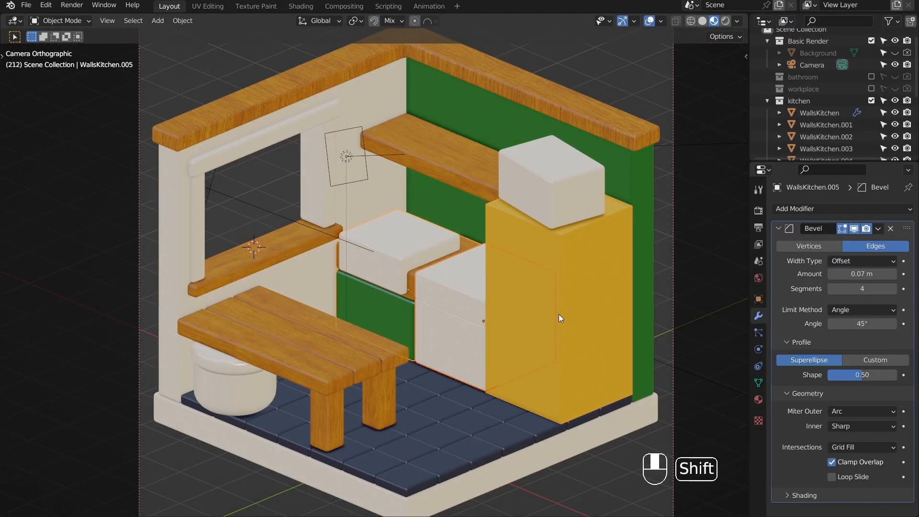
- Add Subdivision Surface to the tall yellow block and cut and bevel a gap into two doors
{"action": "left_click", "coordinate": [559, 318]}
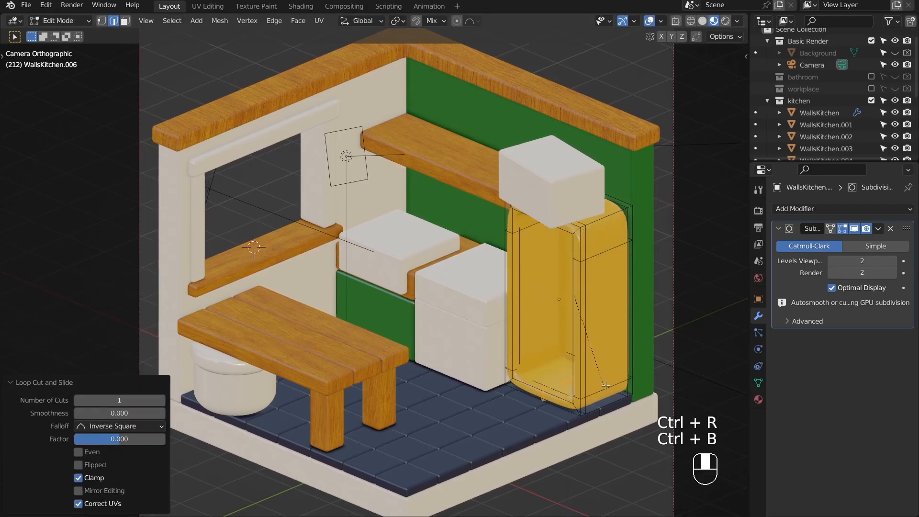
{"action": "key", "text": "s"}
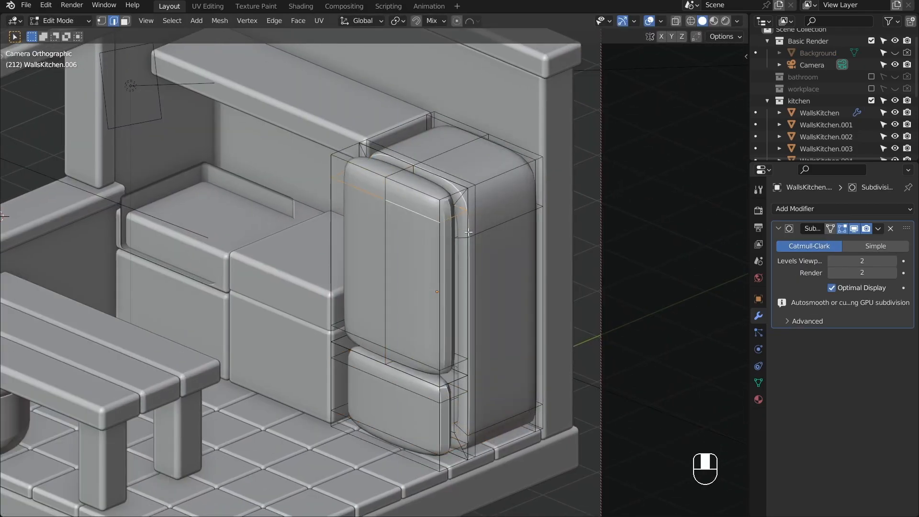
{"action": "key", "text": "Tab"}
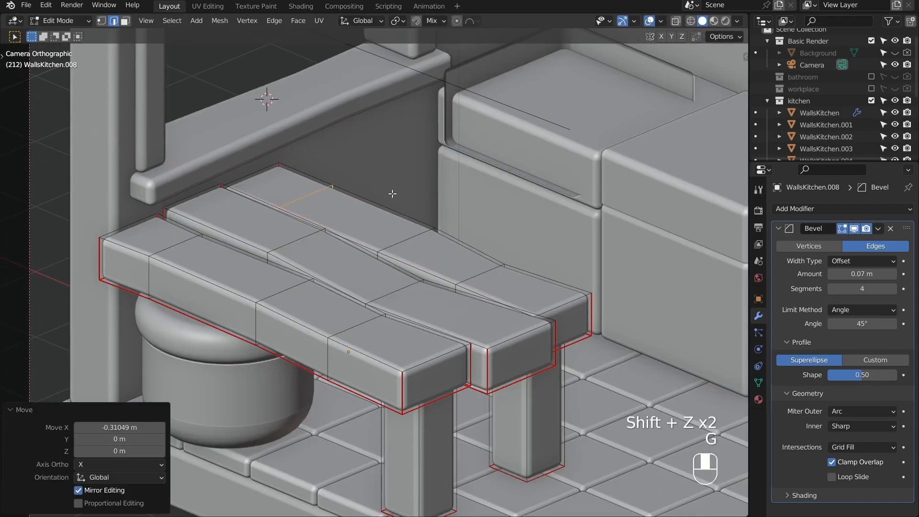
- Move plank vertices to warp the bench top unevenly and raise the Bevel Angle to 54°
{"action": "key", "text": "s"}
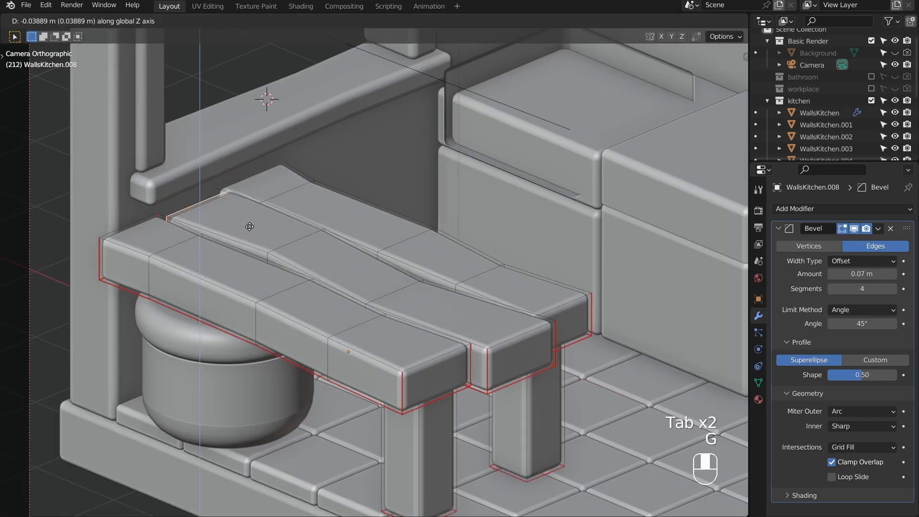
{"action": "key", "text": "s"}
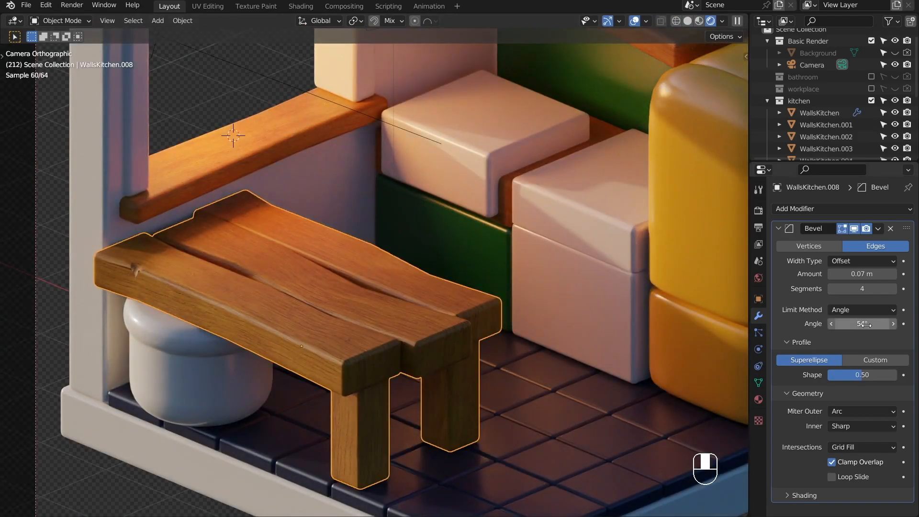
{"action": "key", "text": "s"}
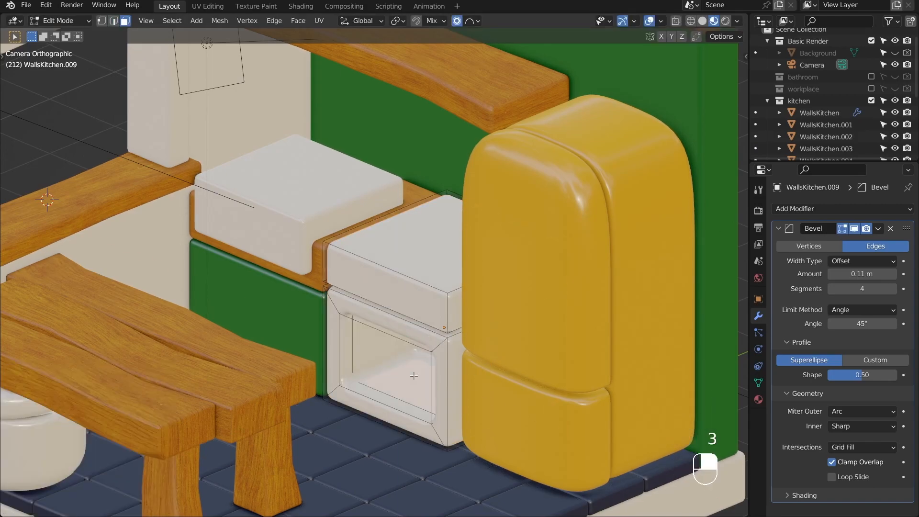
- Inset an oven opening into the cabinet front, model three control knobs, and save the file
{"action": "key", "text": "Tab"}
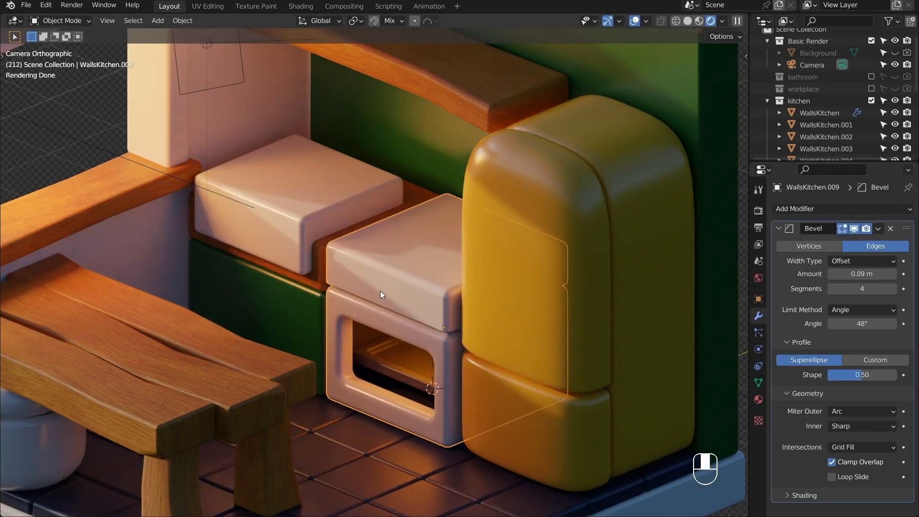
{"action": "key", "text": "g"}
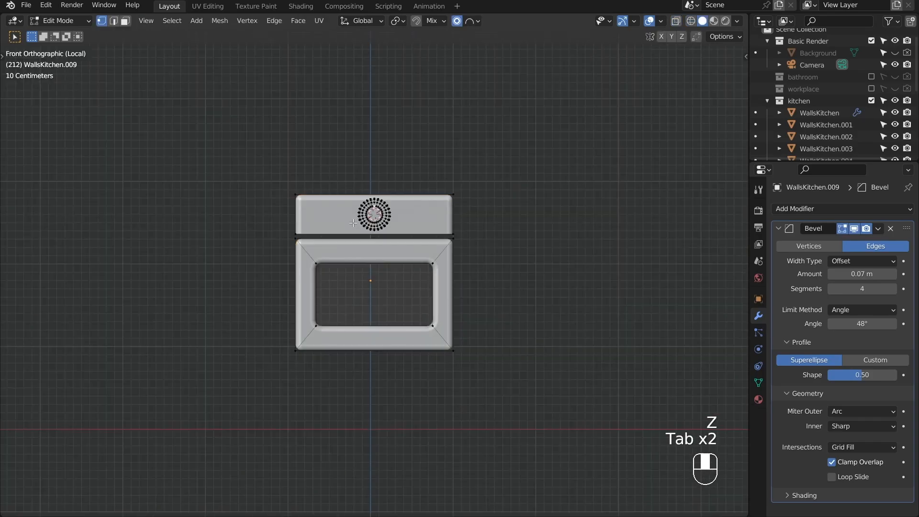
{"action": "key", "text": "Tab"}
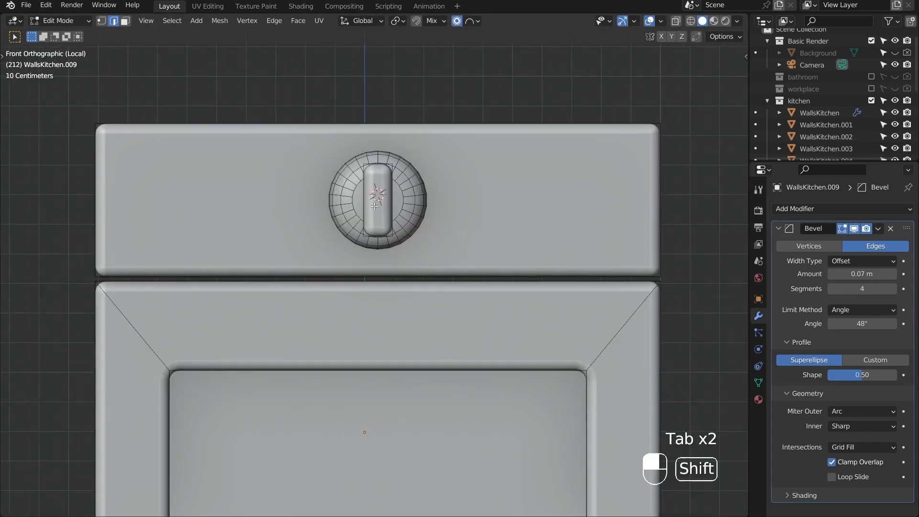
{"action": "key", "text": "Tab"}
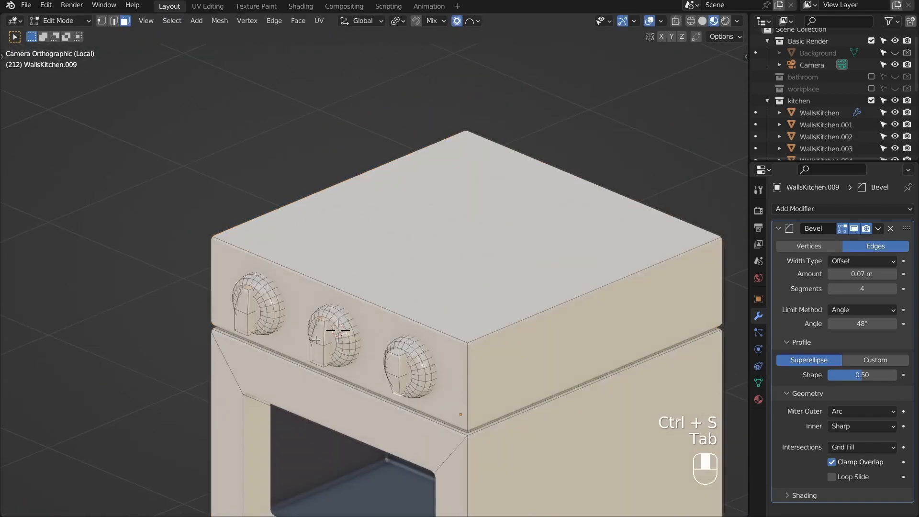
{"action": "key", "text": "Tab"}
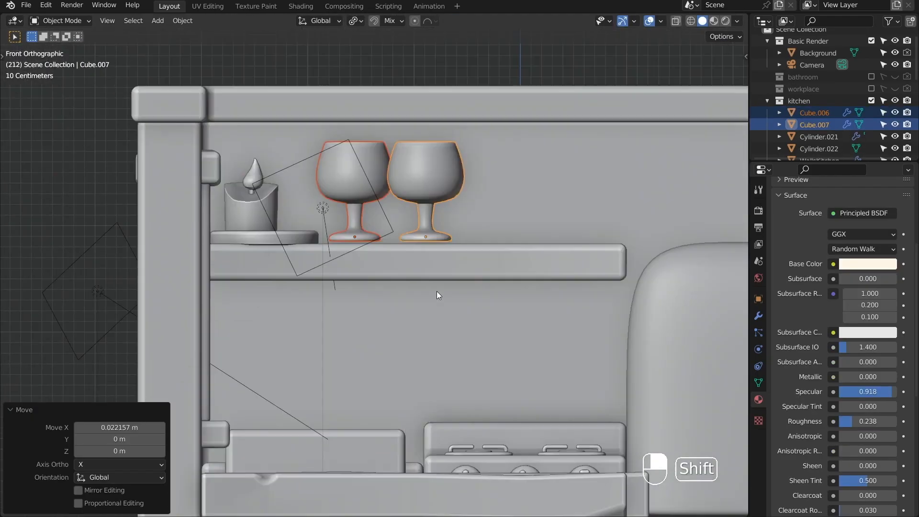
- Scale one wine glass's stem down with proportional editing and slide the tumbler along the shelf
{"action": "key", "text": "Tab"}
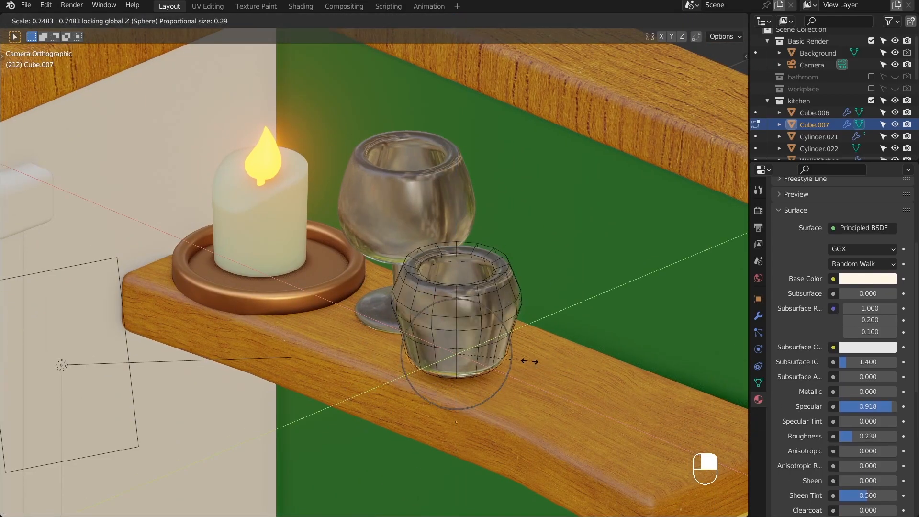
{"action": "key", "text": "Tab"}
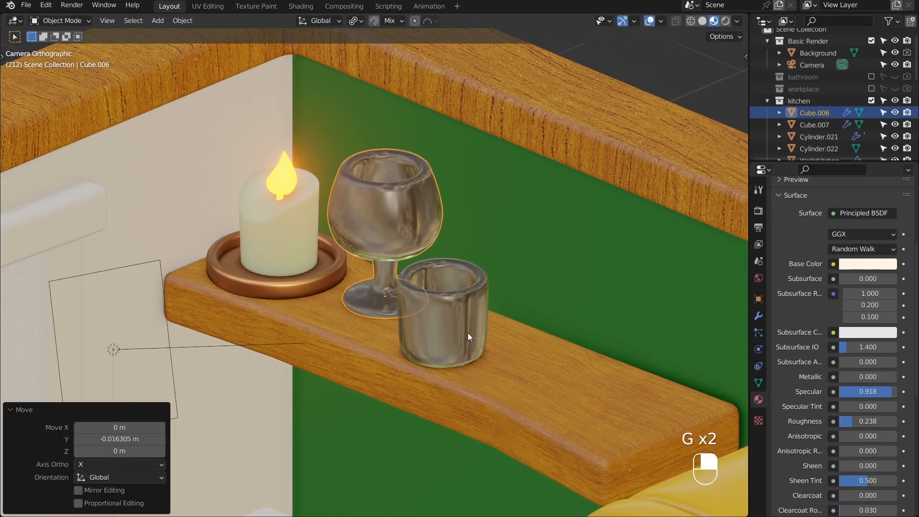
{"action": "key", "text": "Tab"}
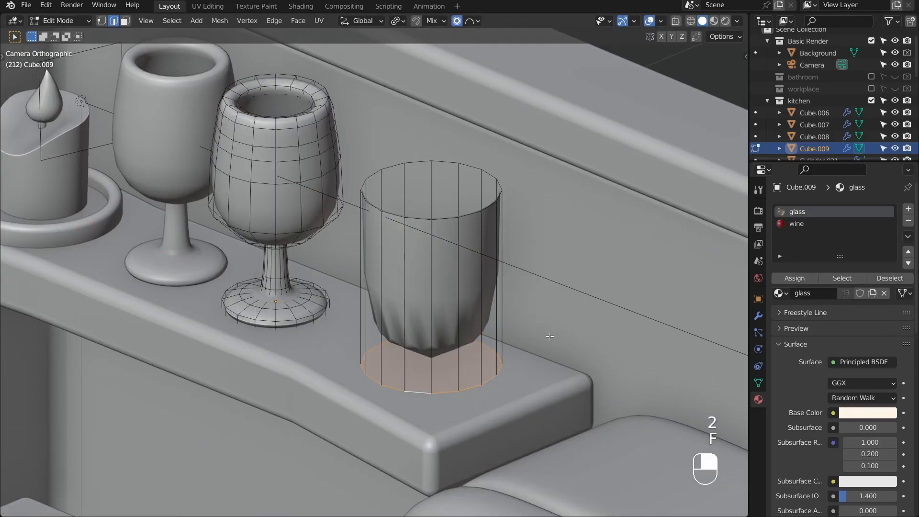
- Model tall and squat off-white jars with filled bottoms, lids, knobs and paper label bands
{"action": "key", "text": "i"}
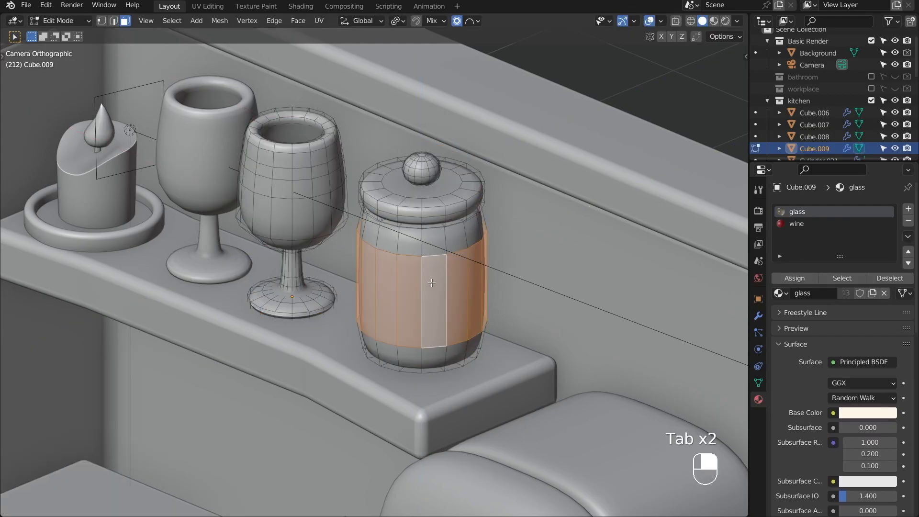
{"action": "key", "text": "Tab"}
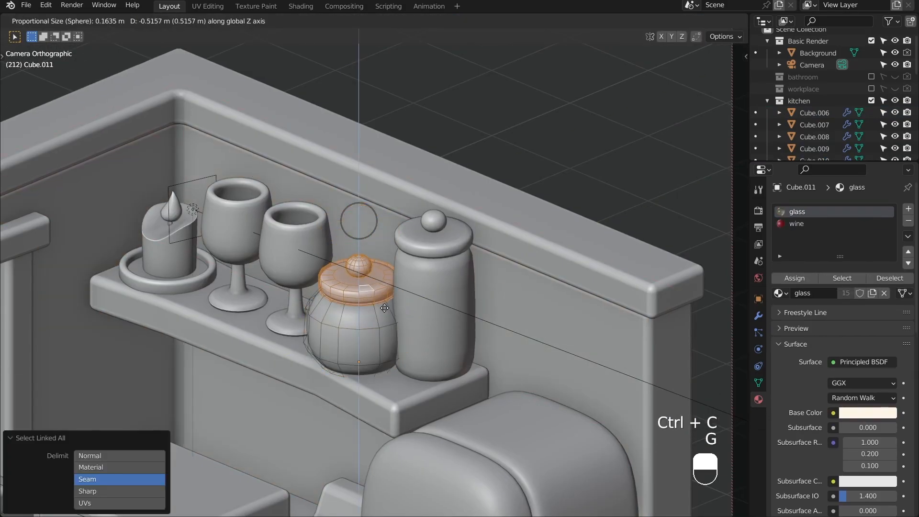
{"action": "key", "text": "Tab"}
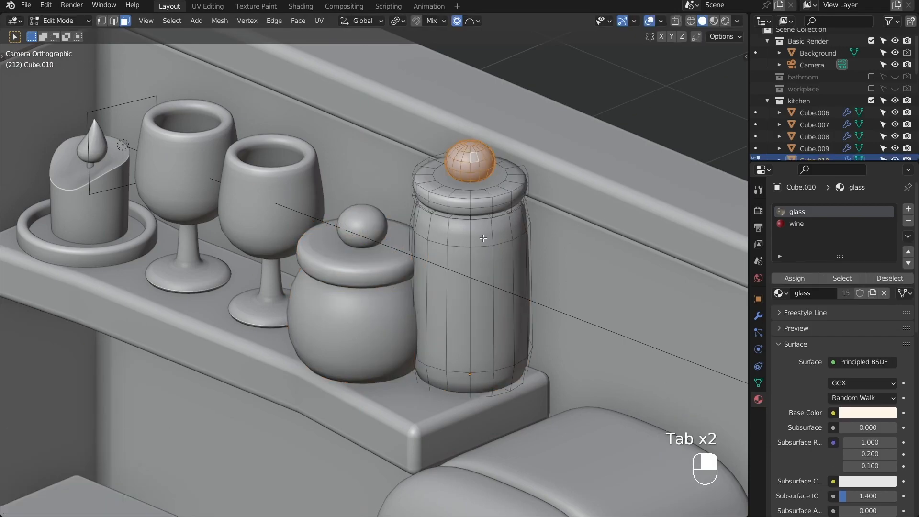
{"action": "key", "text": "Tab"}
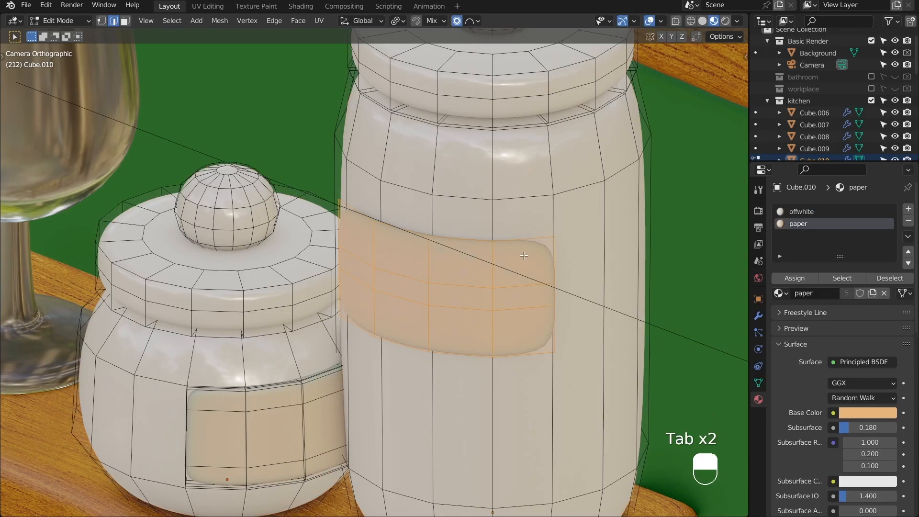
{"action": "key", "text": "Tab"}
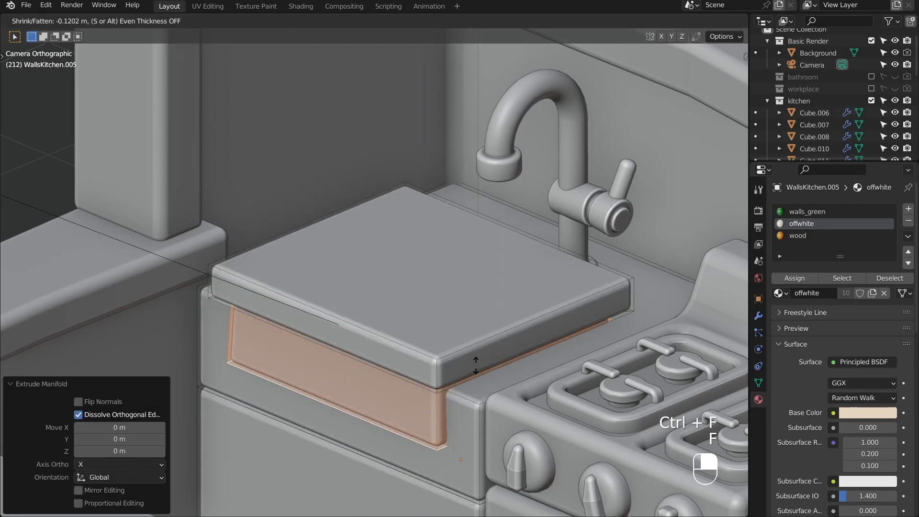
- Extrude the counter's front face and shrink it inward with Alt+S into a recessed panel
{"action": "key", "text": "Tab"}
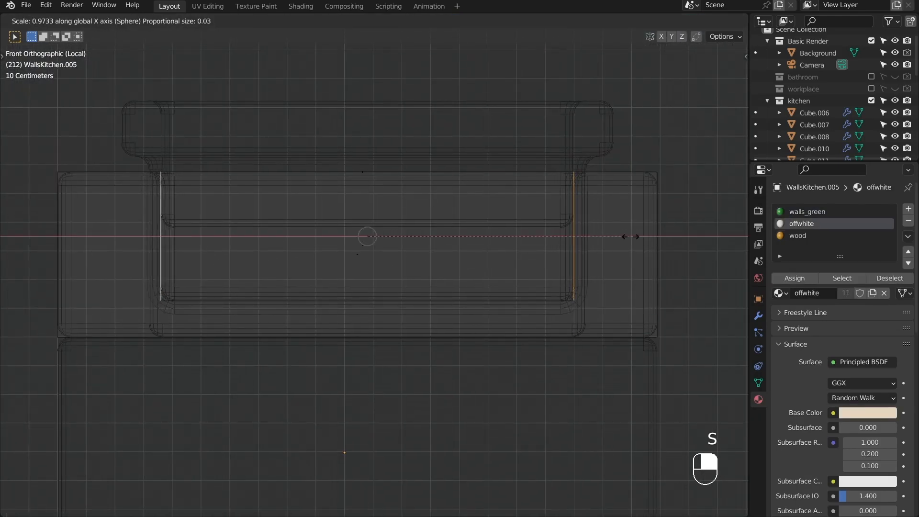
- Scale WallsKitchen.005 to about 0.97 along X in front orthographic local view
{"action": "key", "text": "Tab"}
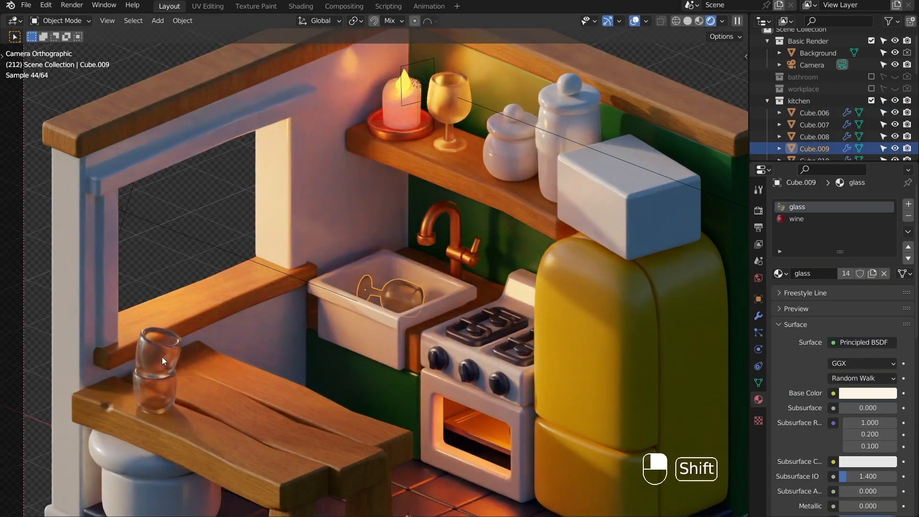
- Assign glasss_transparent to the cups and window pane, its copy at roughness 0.196, IOR 2.2
{"action": "left_click", "coordinate": [815, 136]}
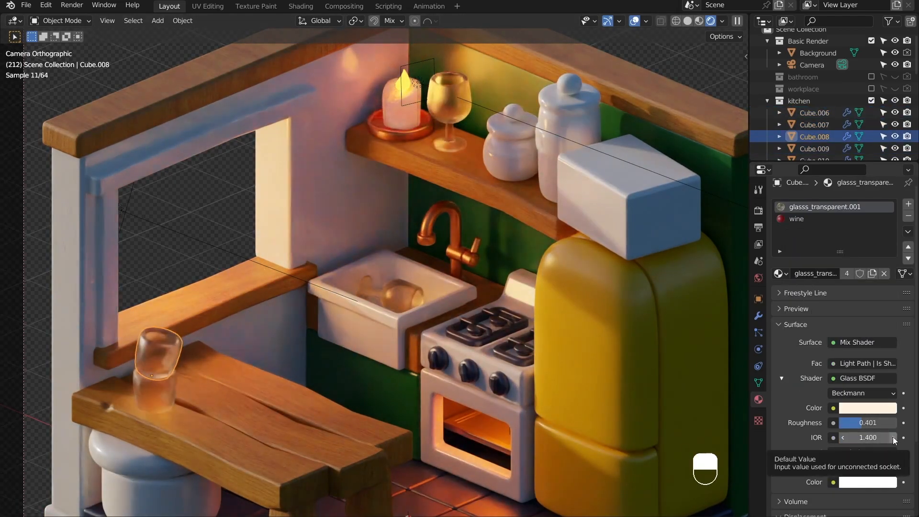
{"action": "key", "text": "Tab"}
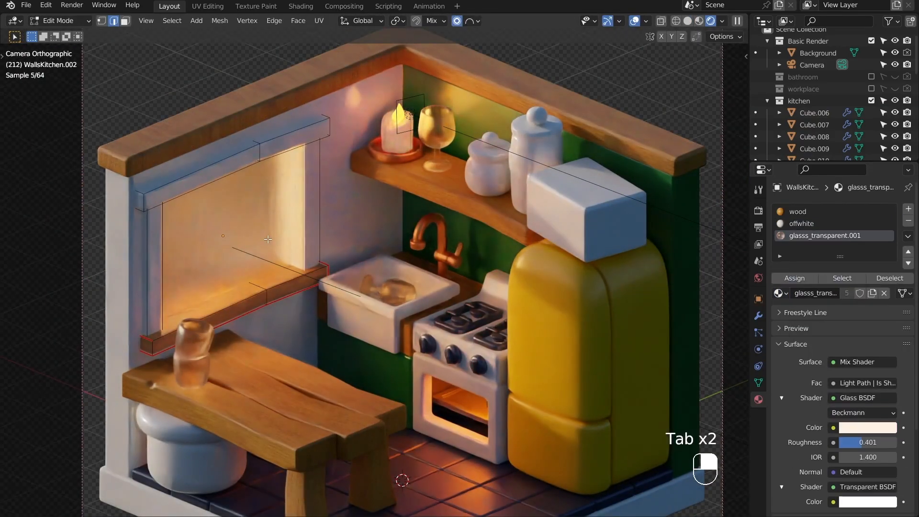
{"action": "key", "text": "Tab"}
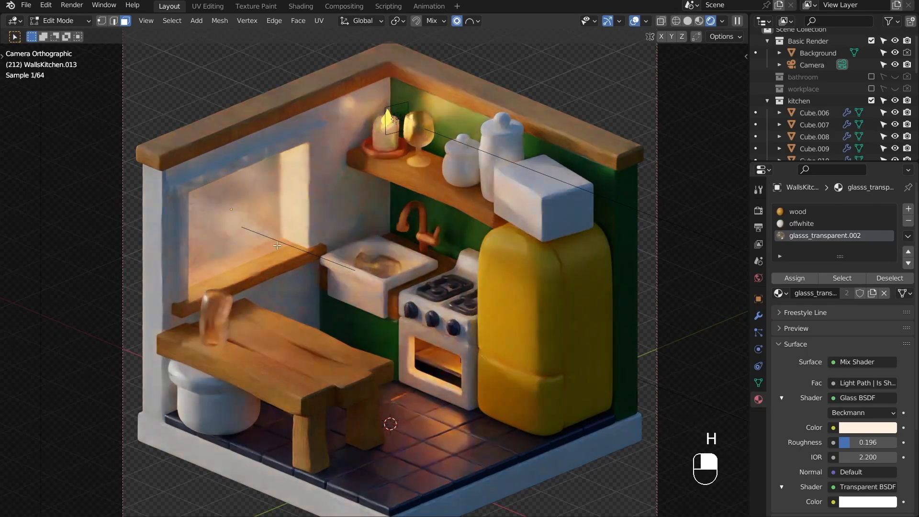
{"action": "key", "text": "Tab"}
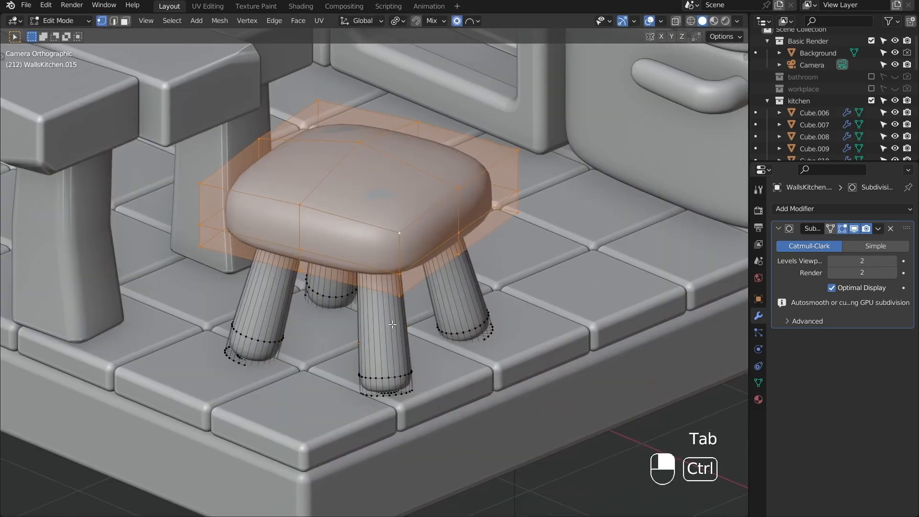
- Leave Edit Mode and assign leather to the stool seat and wood to its legs
{"action": "key", "text": "Tab"}
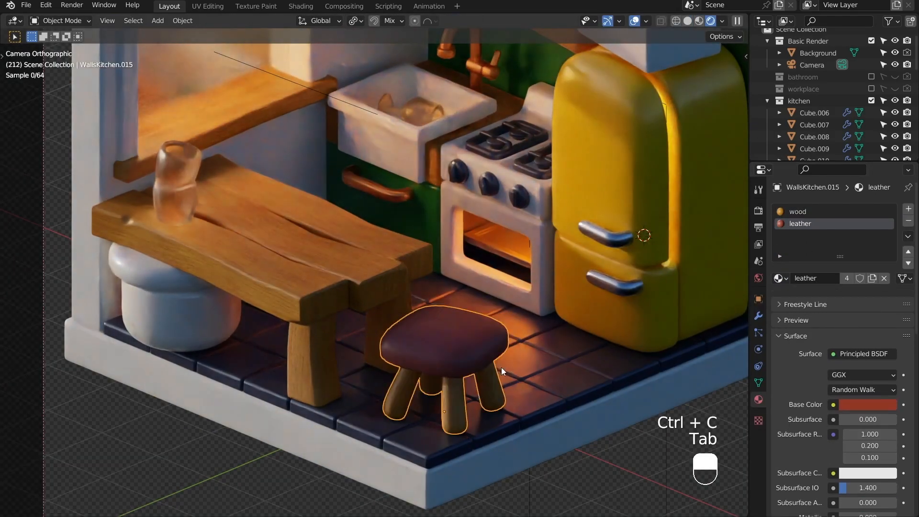
{"action": "left_click", "coordinate": [263, 253]}
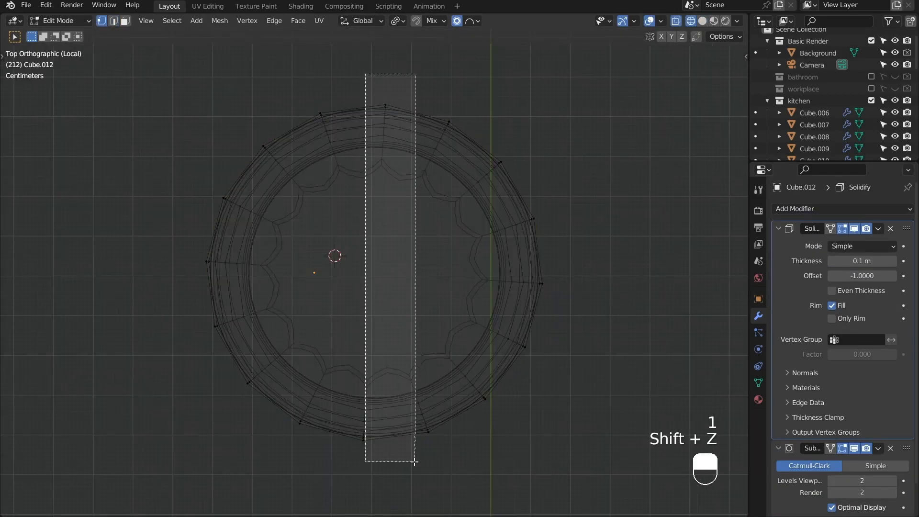
- Extrude pot vertices outward into a curved handle, then separate and mirror it
{"action": "key", "text": "E"}
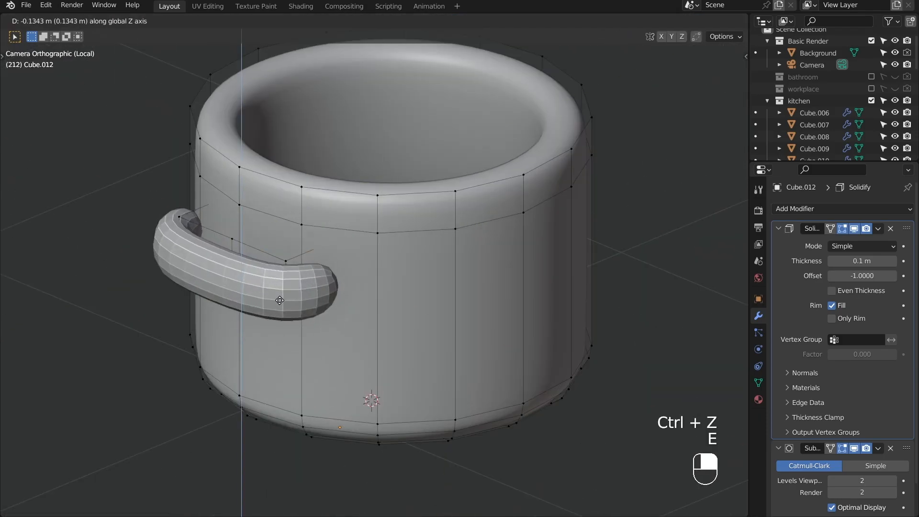
{"action": "key", "text": "Tab"}
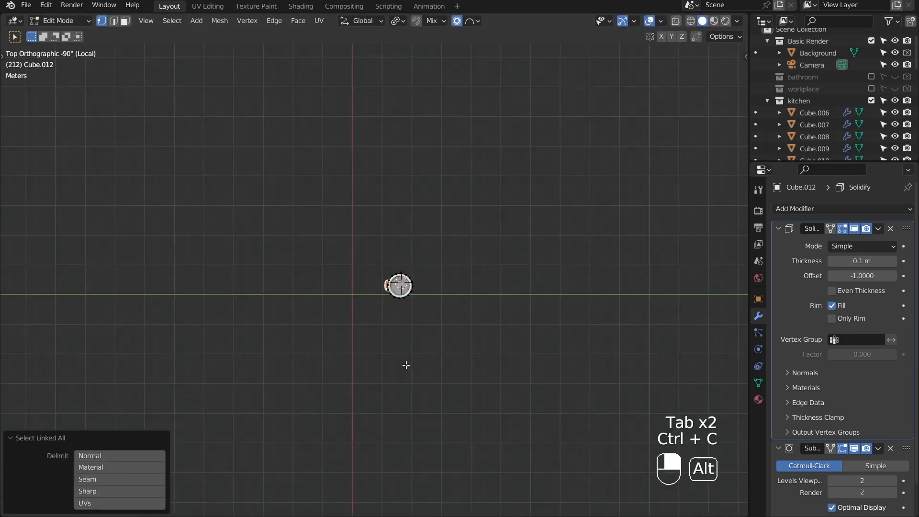
{"action": "key", "text": "Tab"}
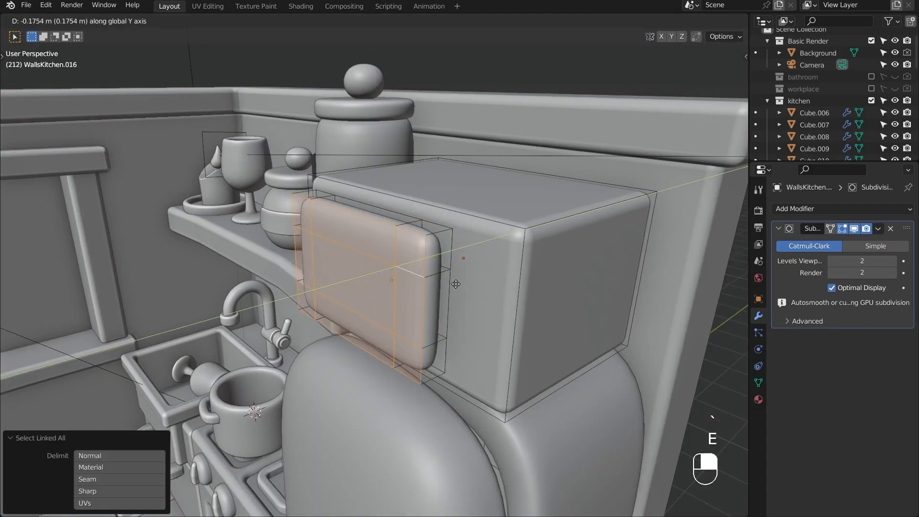
- Inset and fill the microwave window, add two dials, and set the red pot on the stove
{"action": "key", "text": "Tab"}
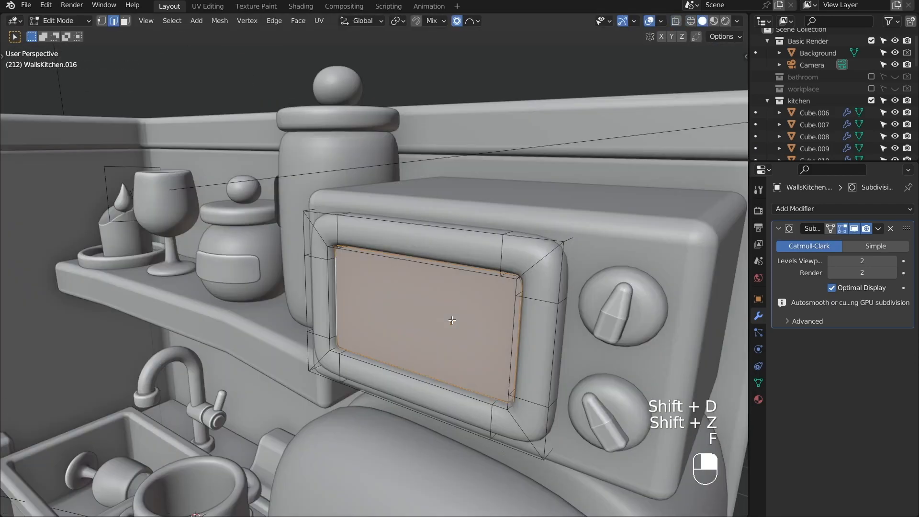
{"action": "key", "text": "Tab"}
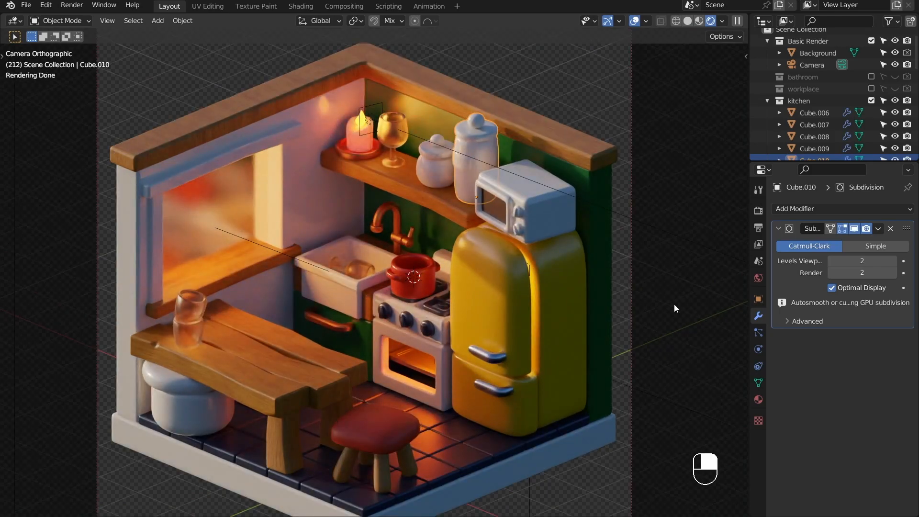
{"action": "key", "text": "Tab"}
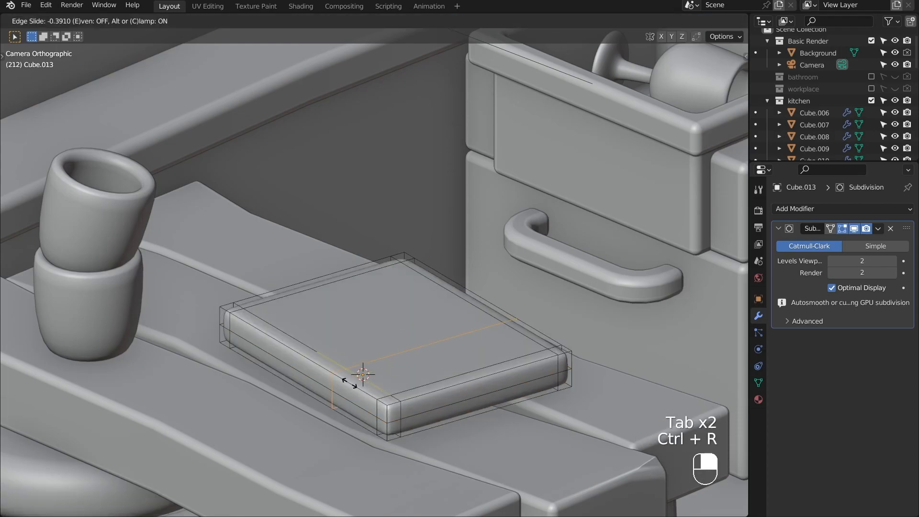
- Cut a handle slot into the board with loop cuts and Alt+S, then scale it to 0.874
{"action": "key", "text": "Tab"}
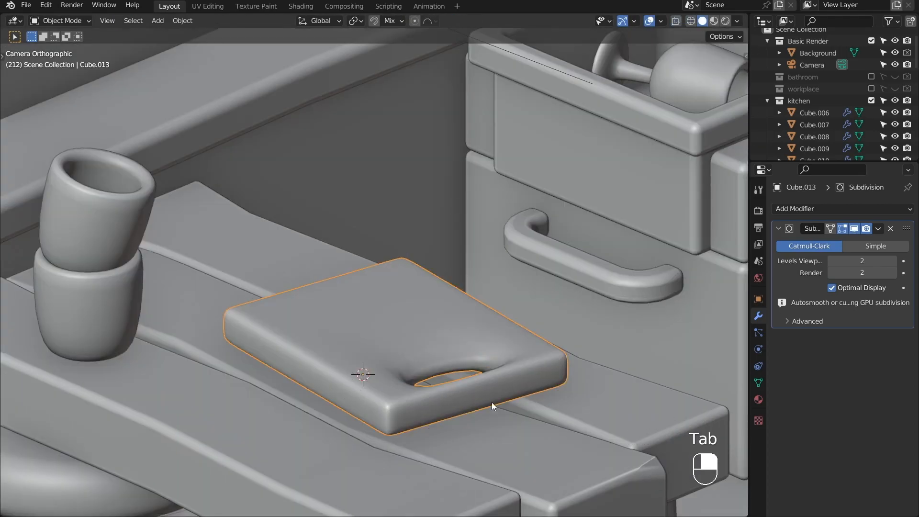
{"action": "key", "text": "Ctrl+R"}
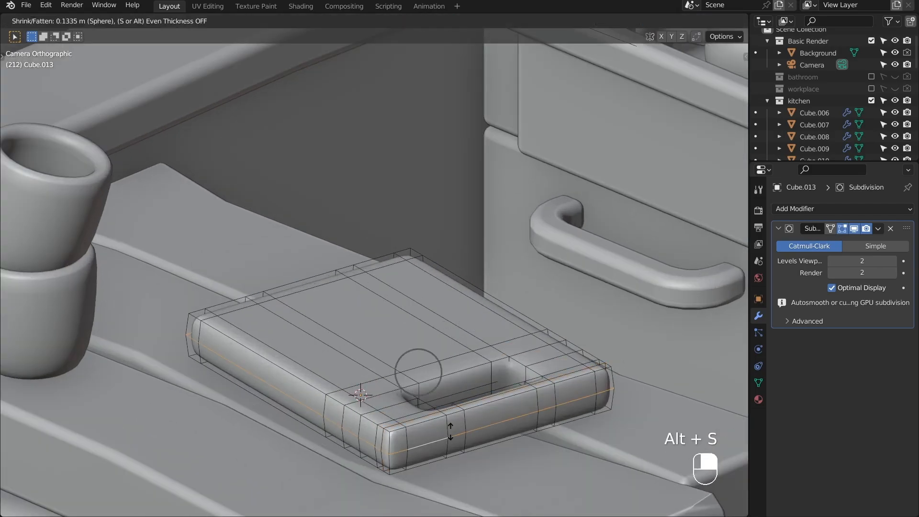
{"action": "key", "text": "Tab"}
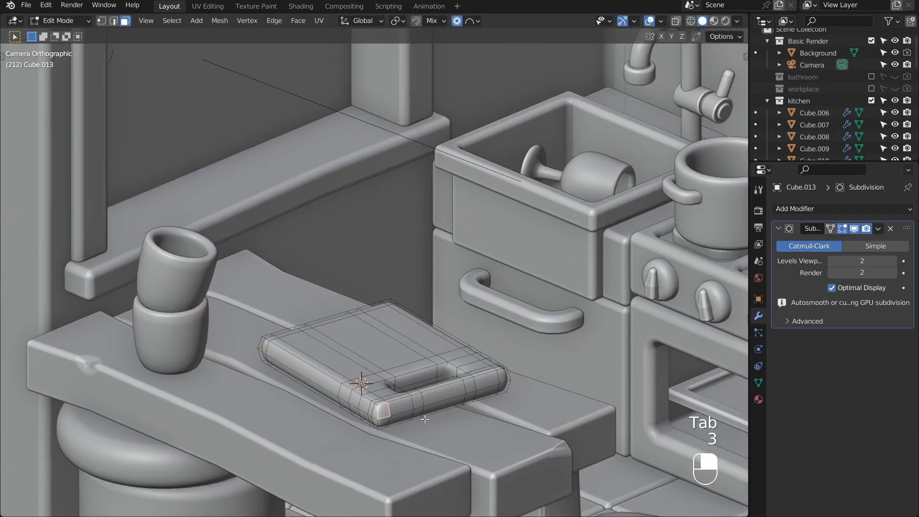
{"action": "key", "text": "Ctrl+Z"}
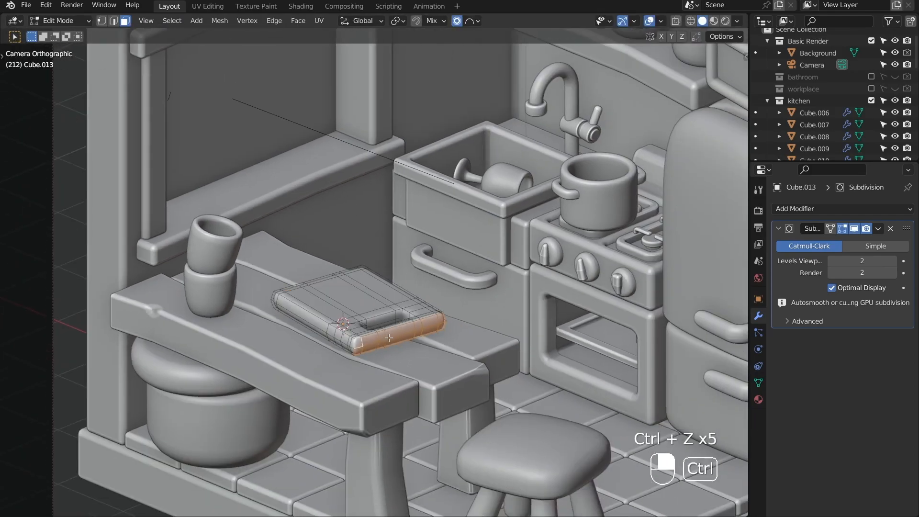
{"action": "key", "text": "Tab"}
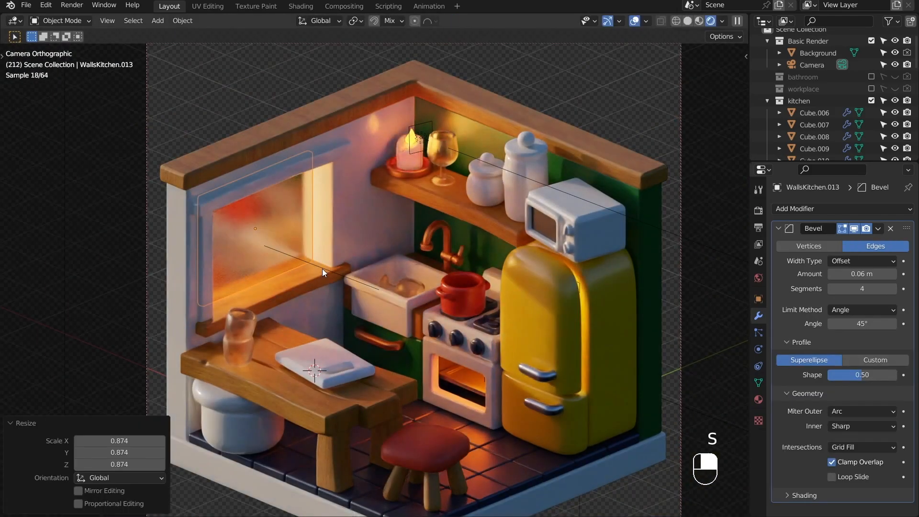
{"action": "key", "text": "Tab"}
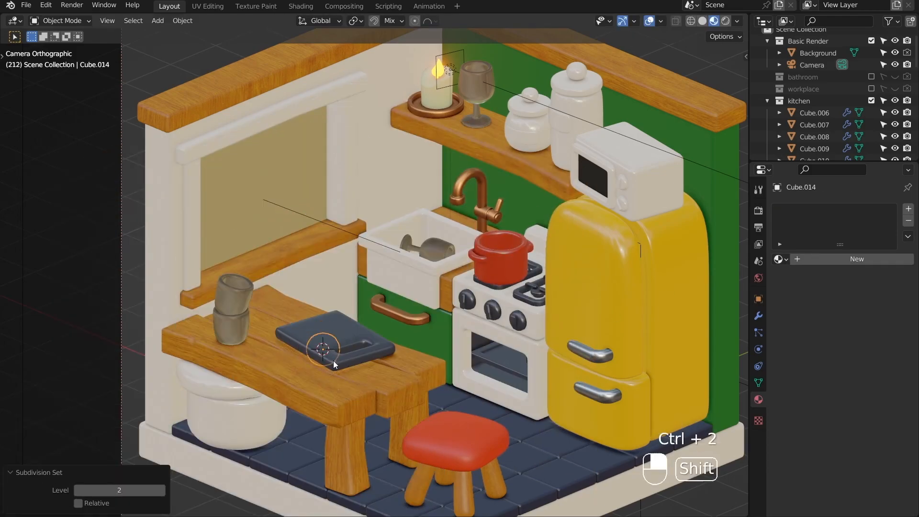
- Shape a subdivided sphere into a sausage slice, then duplicate and rotate slices across the board
{"action": "key", "text": "Tab"}
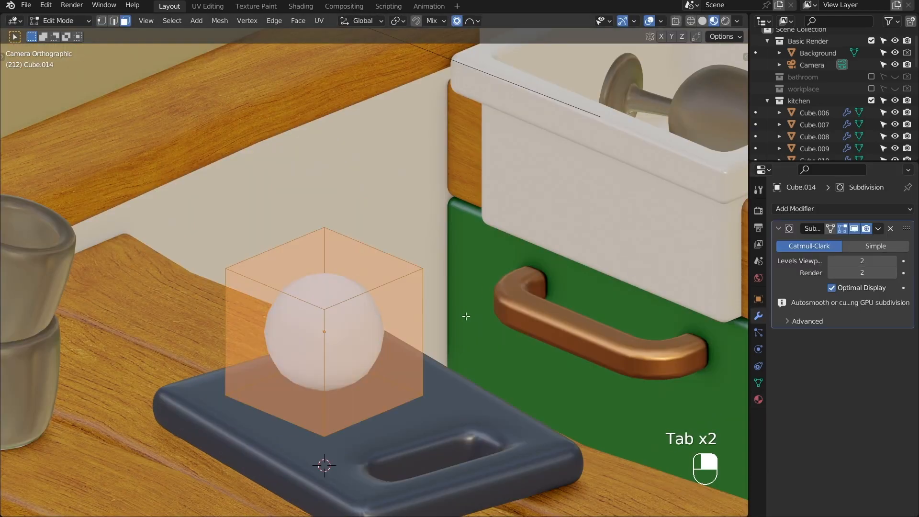
{"action": "key", "text": "g"}
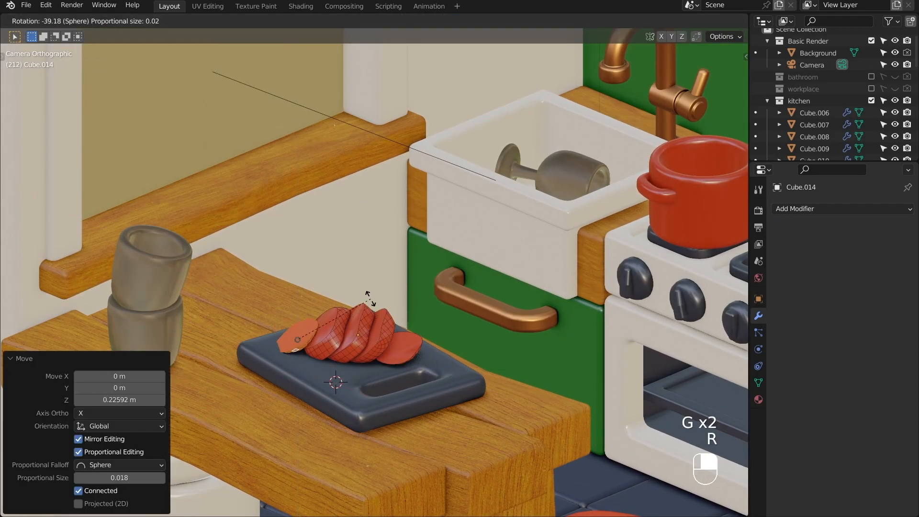
{"action": "left_click", "coordinate": [347, 328]}
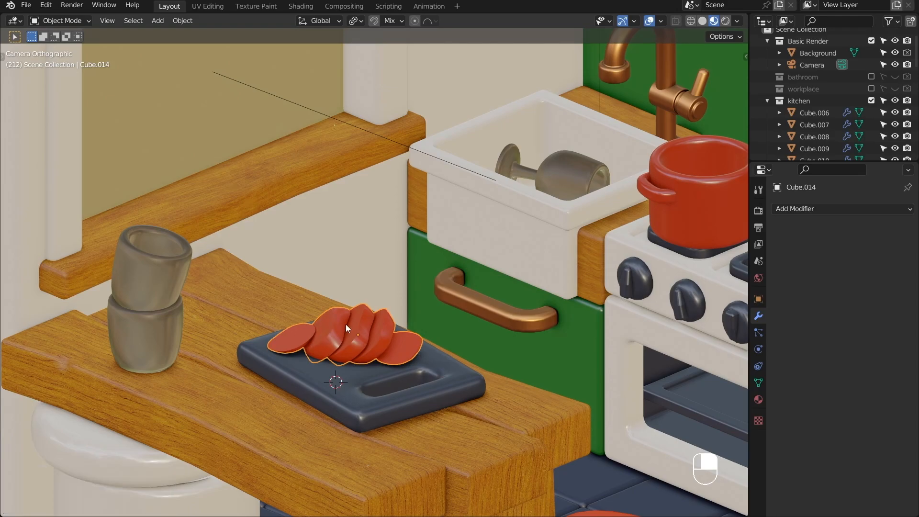